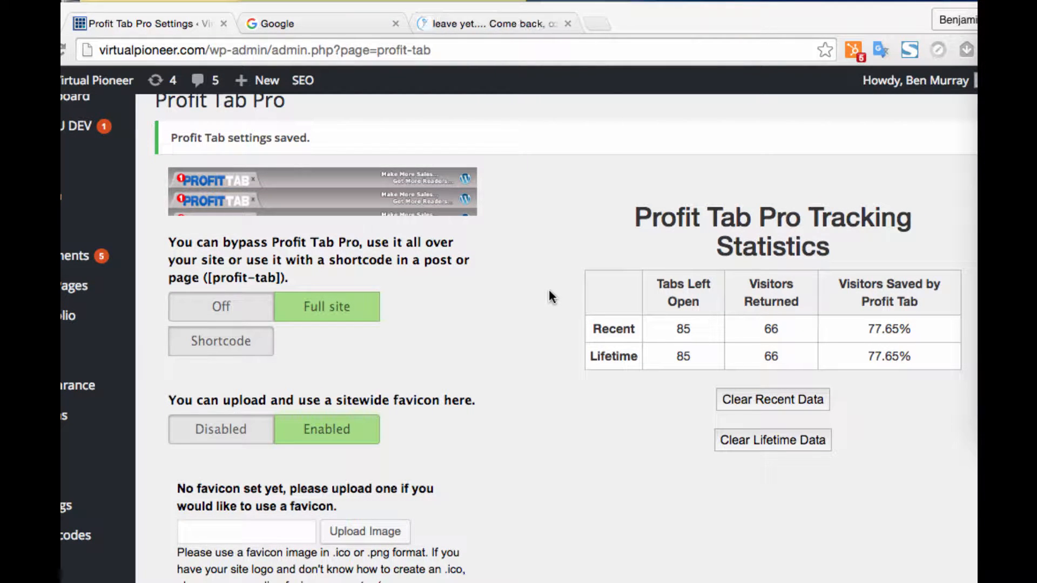
Scroll through the settings and review the page title message, leaving it unchanged
scroll(down, 3)
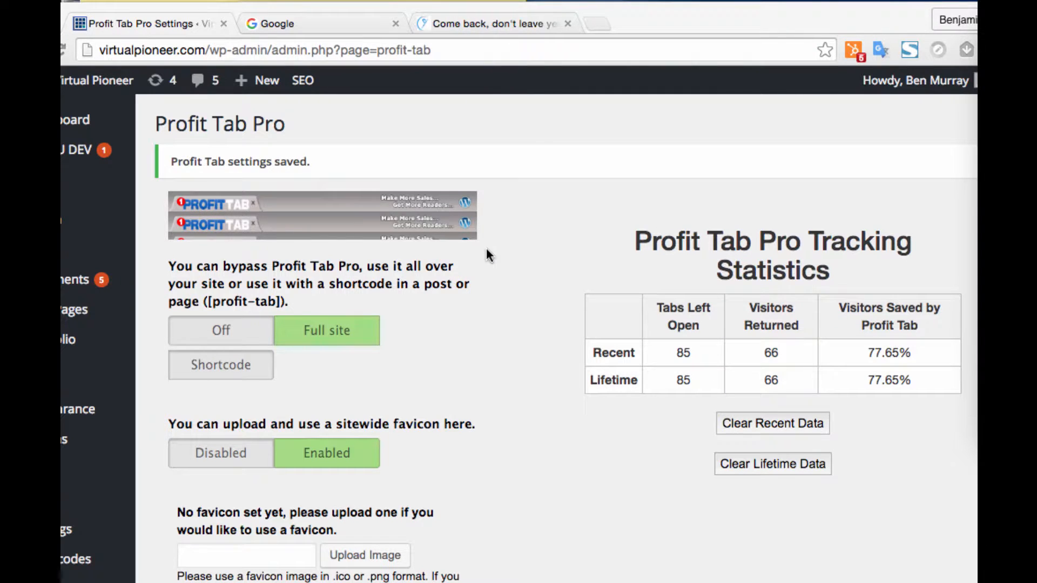
scroll(down, 3)
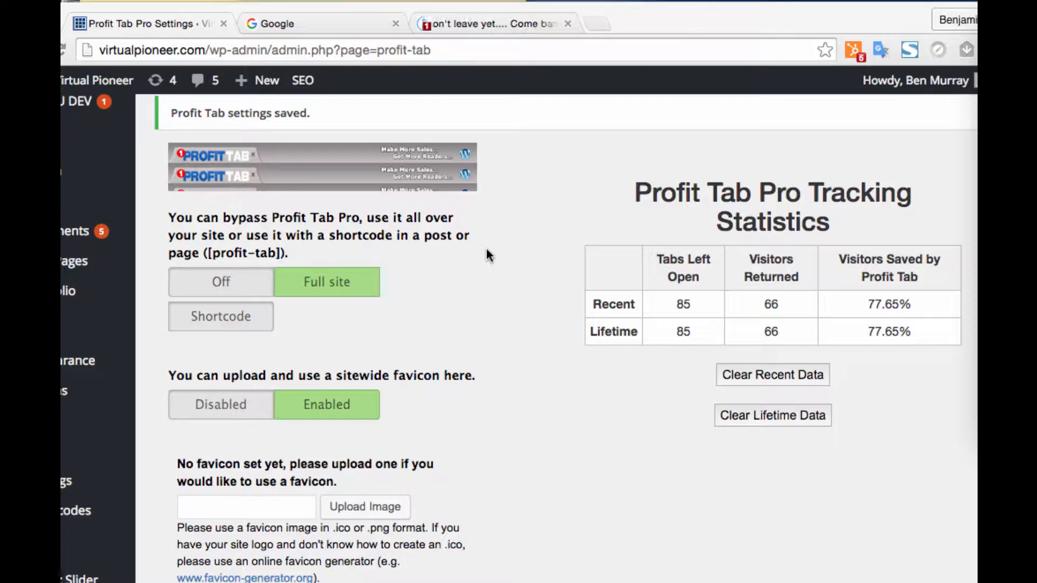
scroll(down, 3)
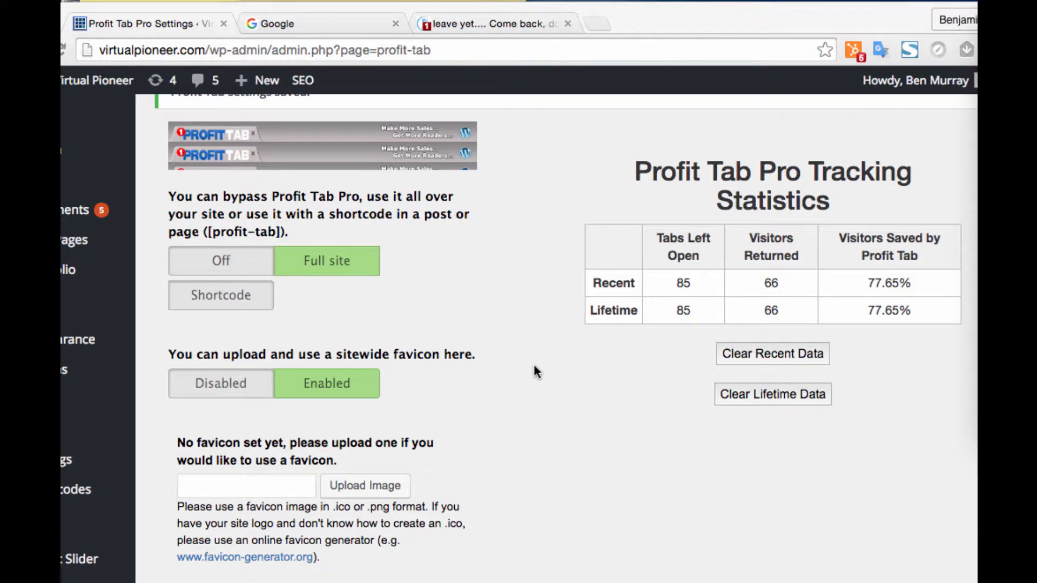
mouse_move(543, 424)
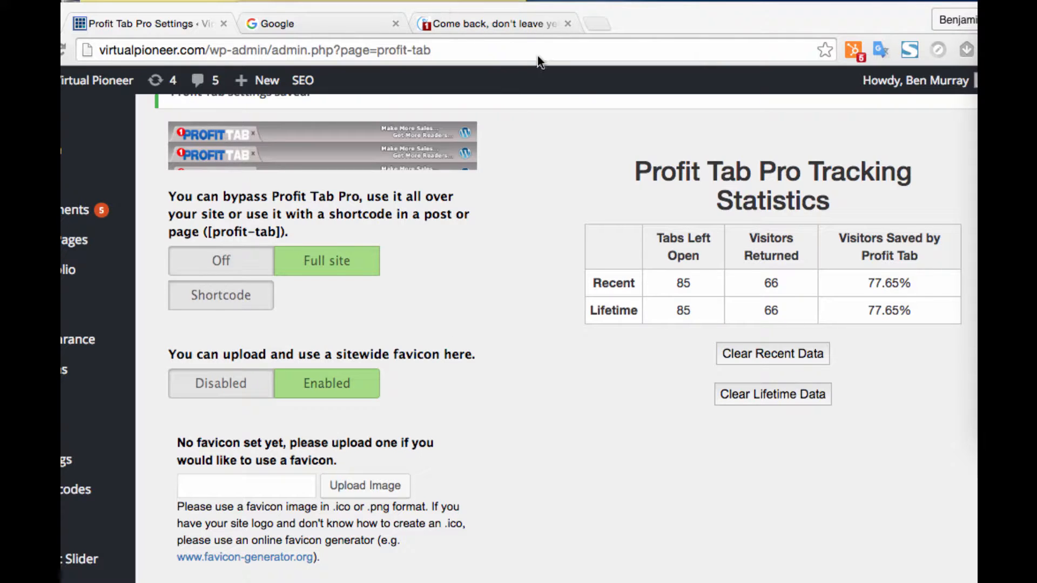
mouse_move(453, 224)
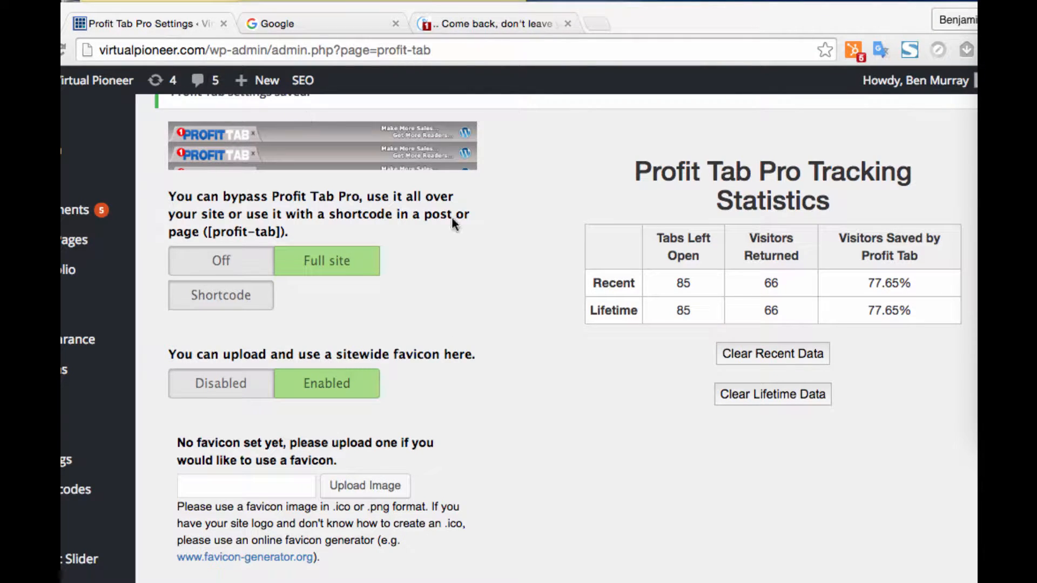
mouse_move(500, 323)
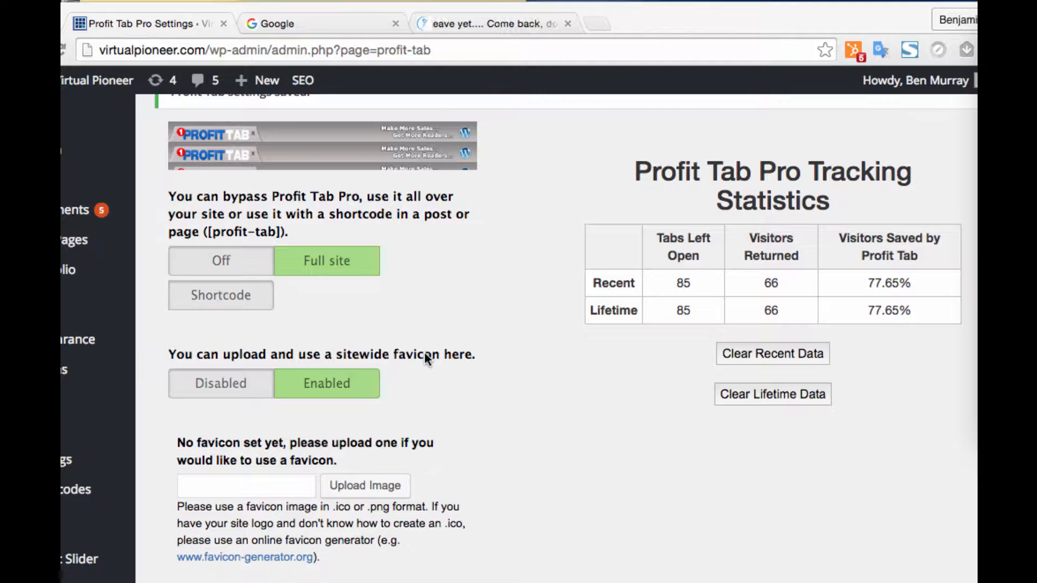
mouse_move(515, 230)
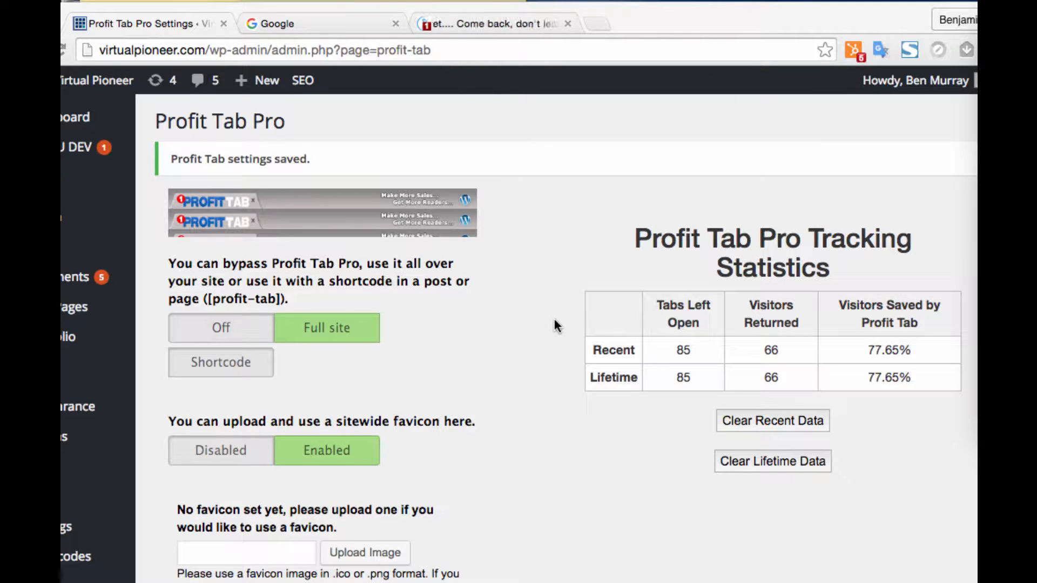
mouse_move(509, 205)
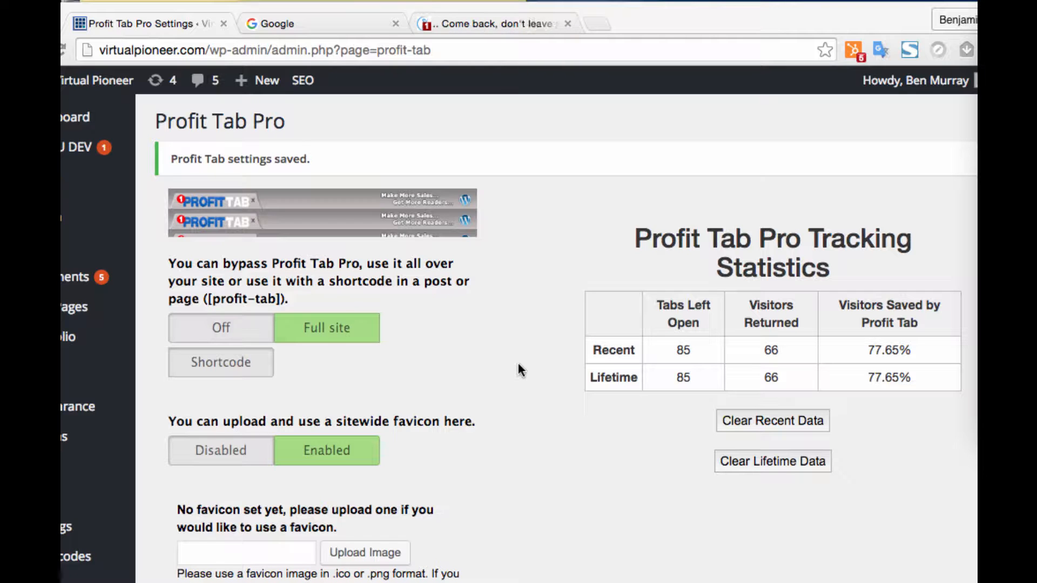
scroll(down, 3)
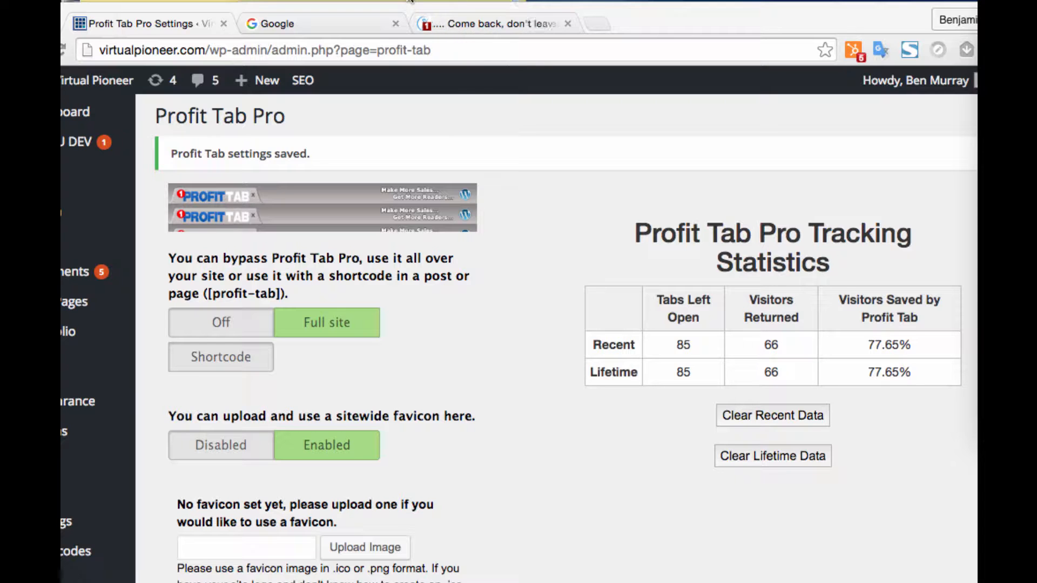
scroll(down, 3)
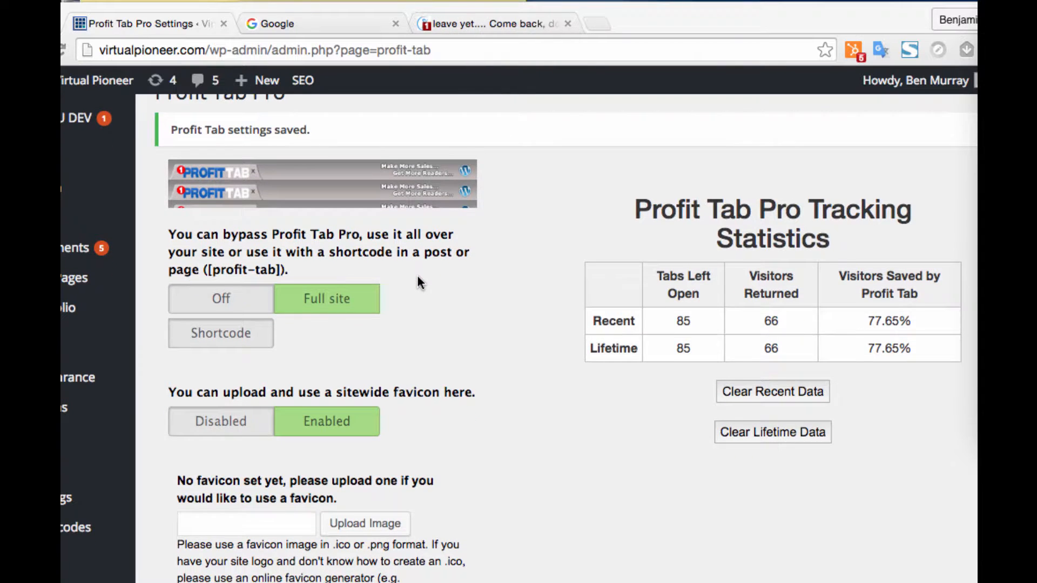
scroll(down, 3)
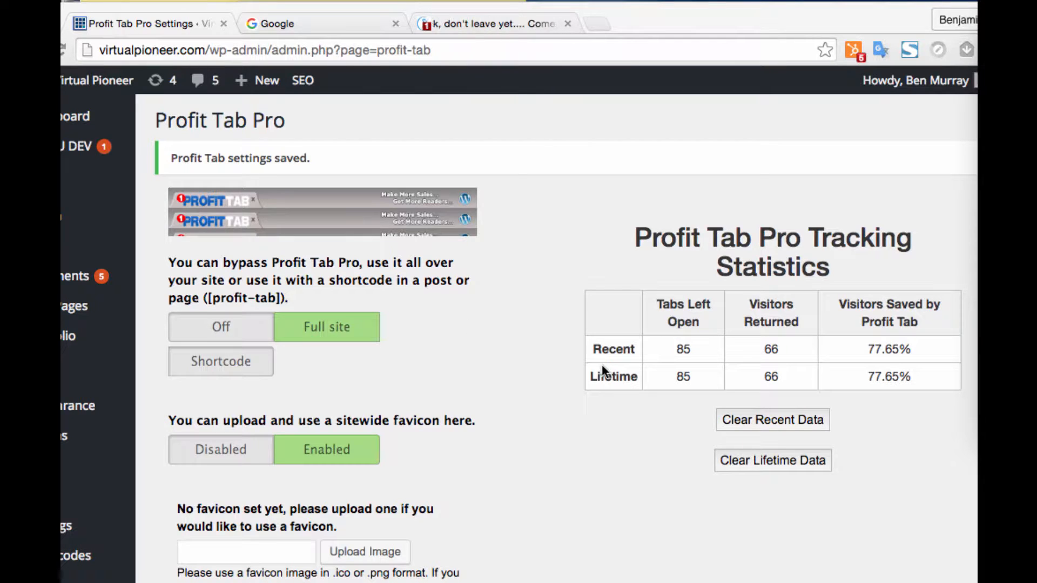
mouse_move(527, 464)
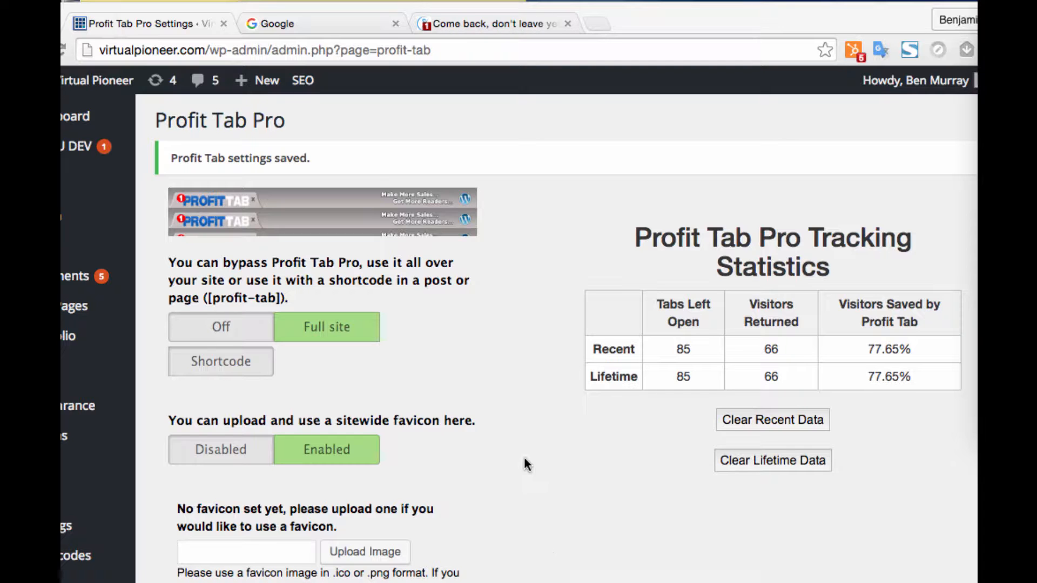
scroll(down, 3)
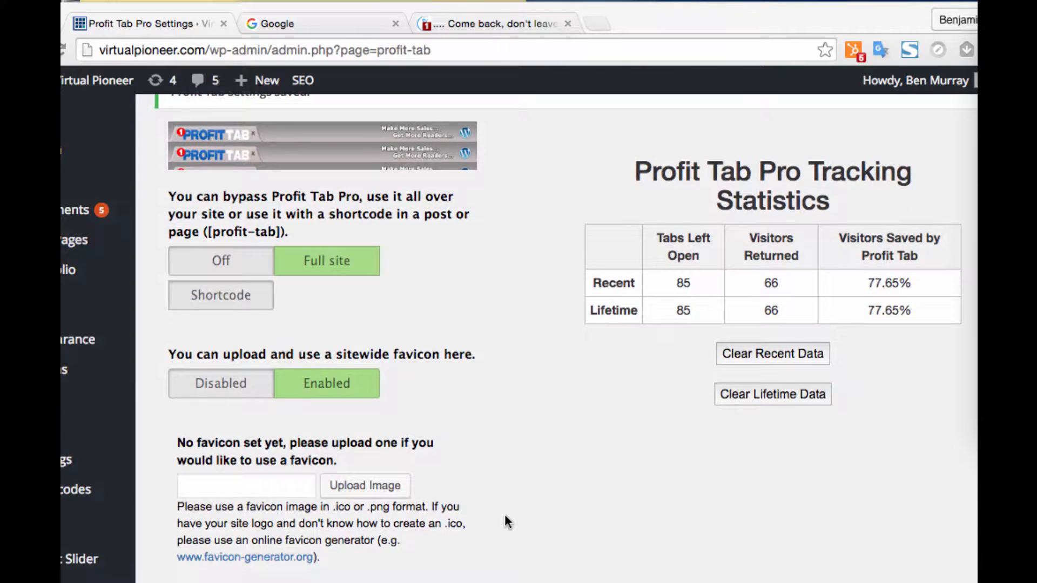
scroll(down, 3)
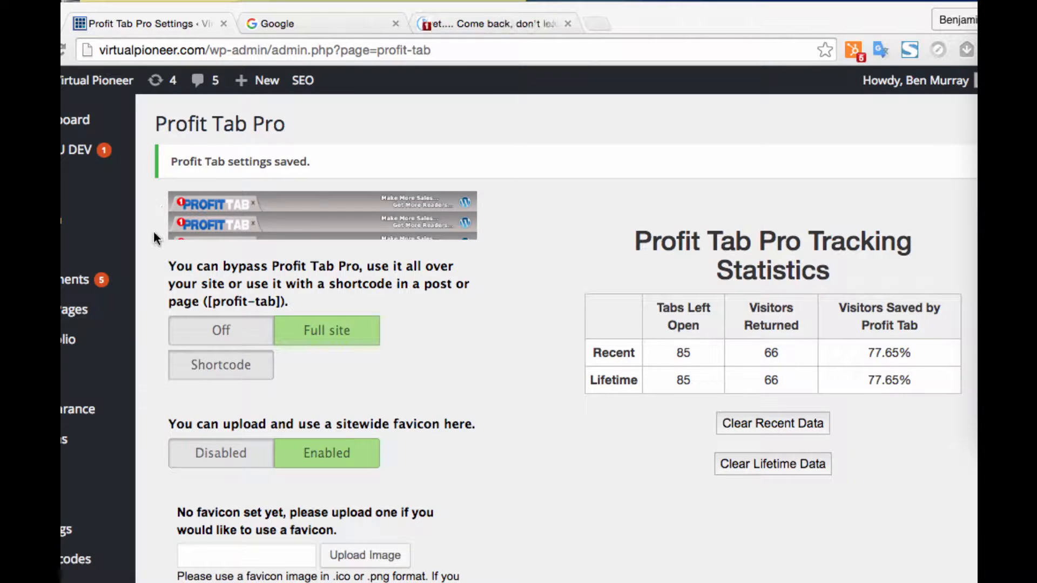
scroll(down, 3)
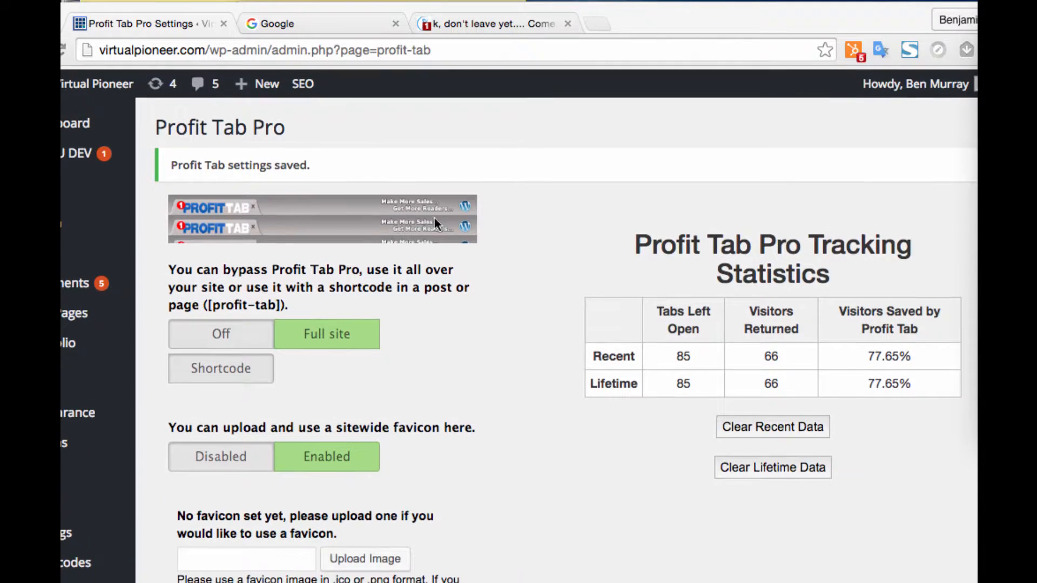
scroll(down, 3)
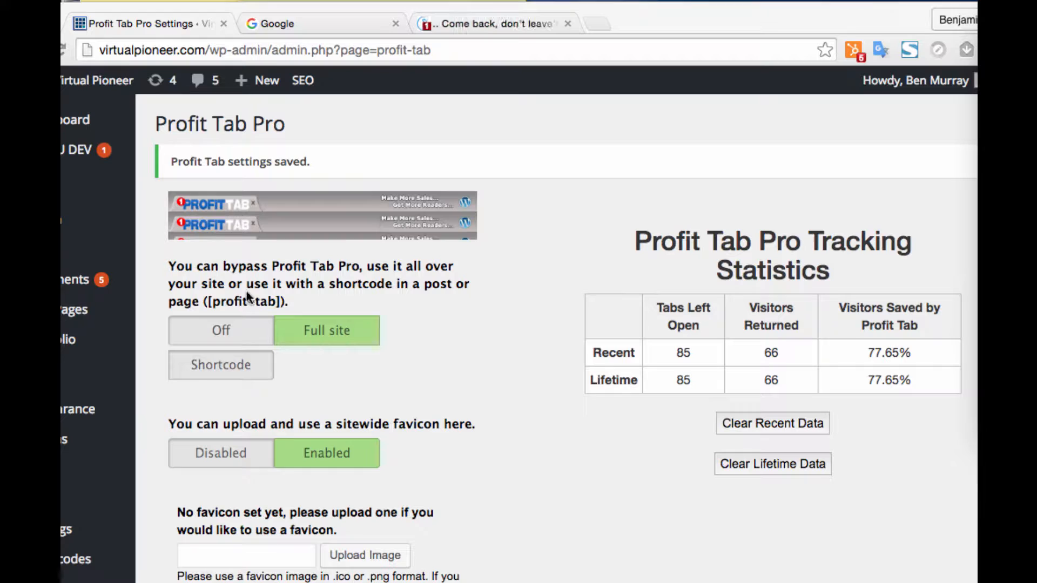
mouse_move(236, 334)
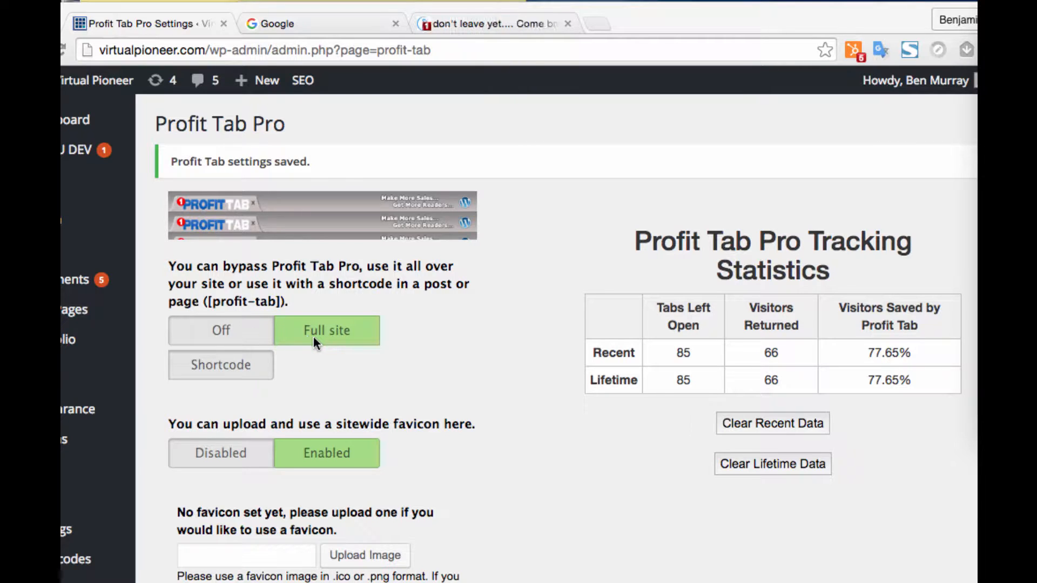
mouse_move(346, 346)
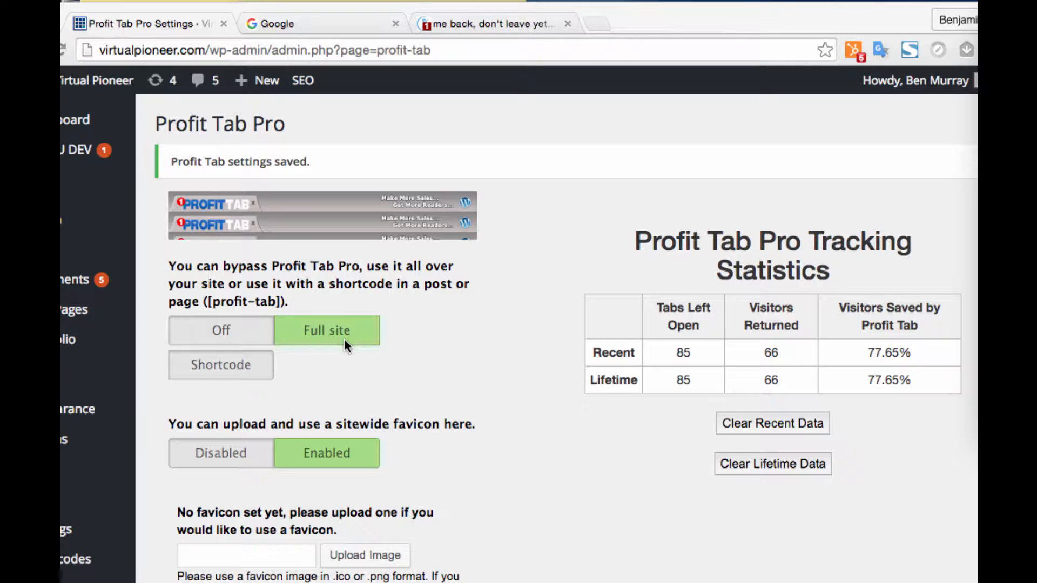
mouse_move(239, 333)
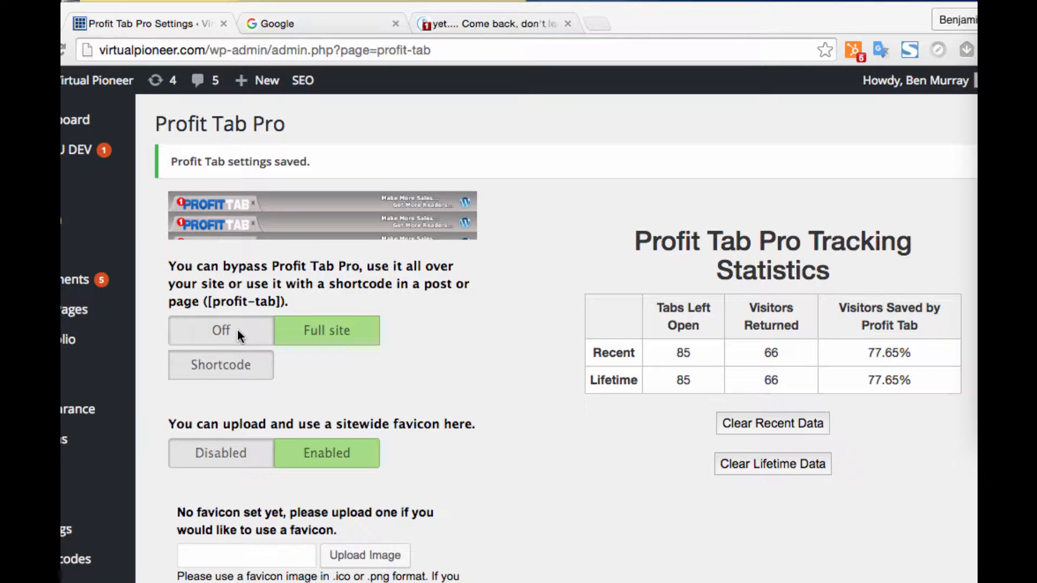
mouse_move(220, 377)
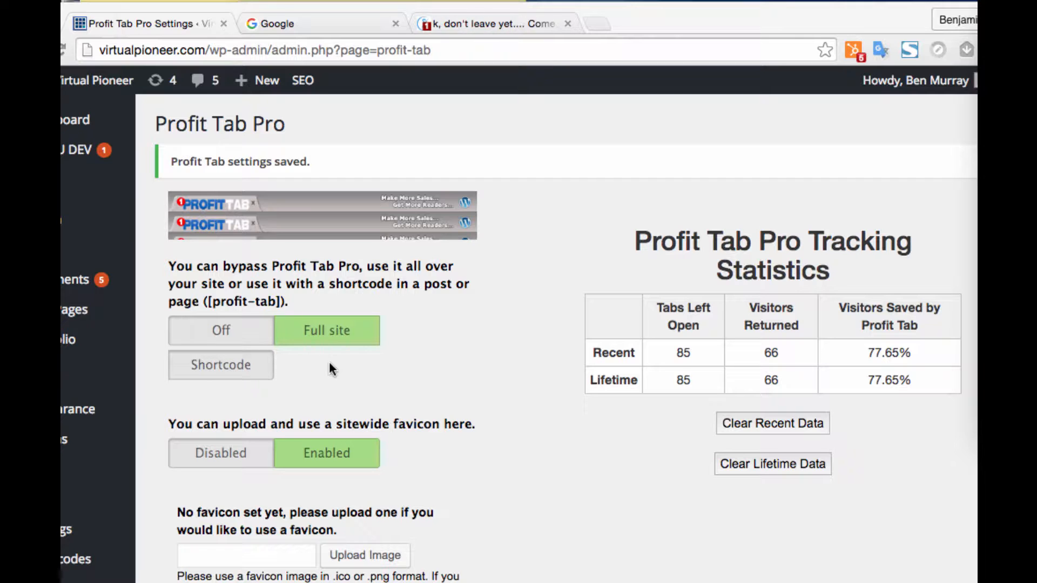
scroll(down, 3)
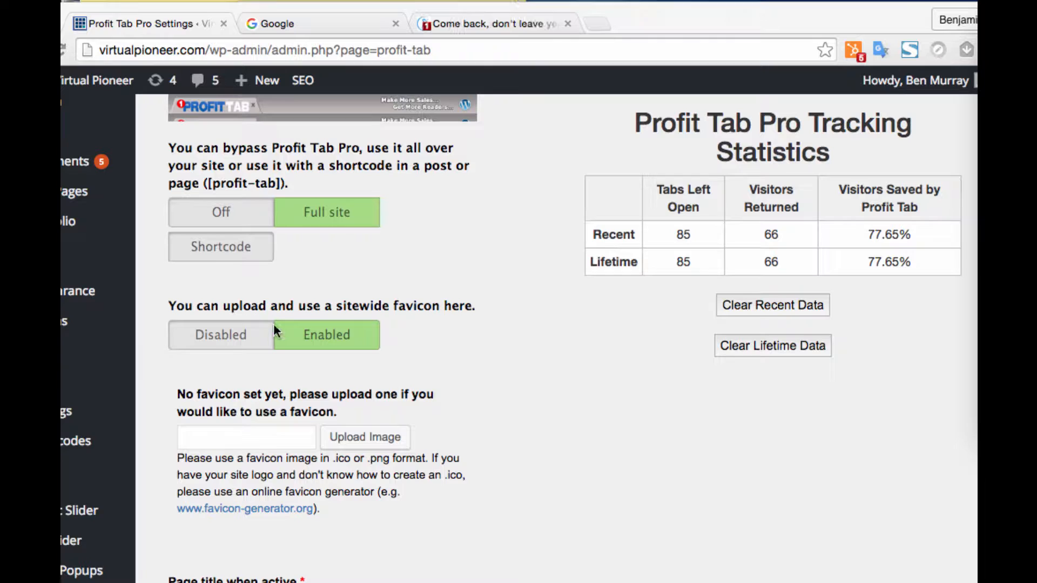
mouse_move(397, 315)
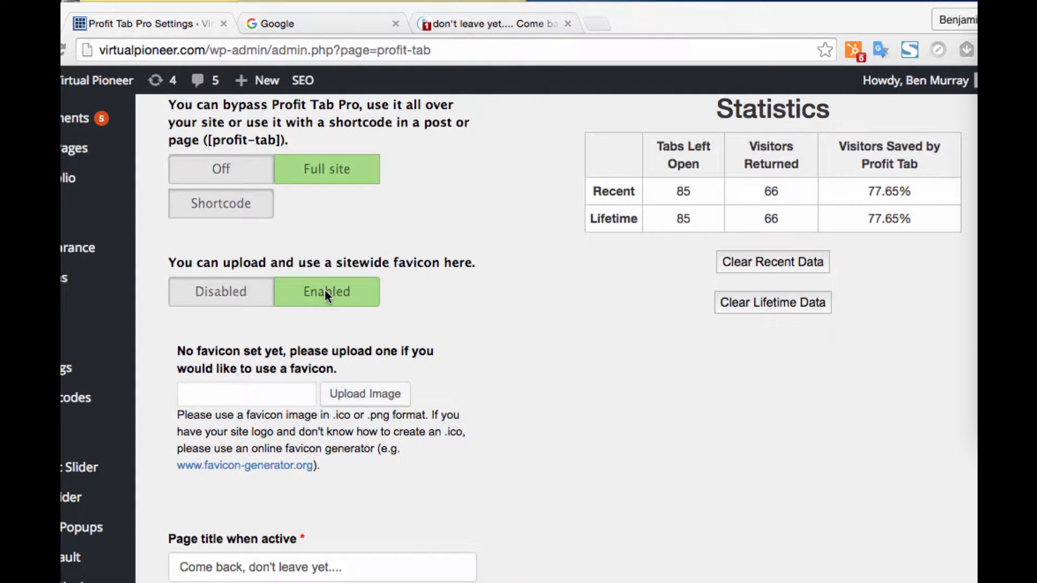
scroll(down, 3)
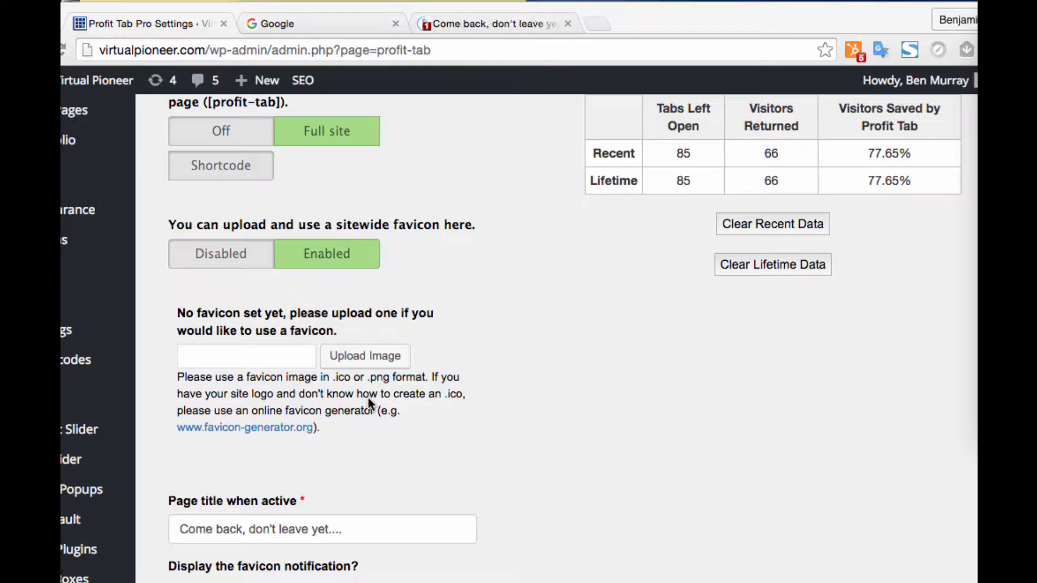
mouse_move(434, 433)
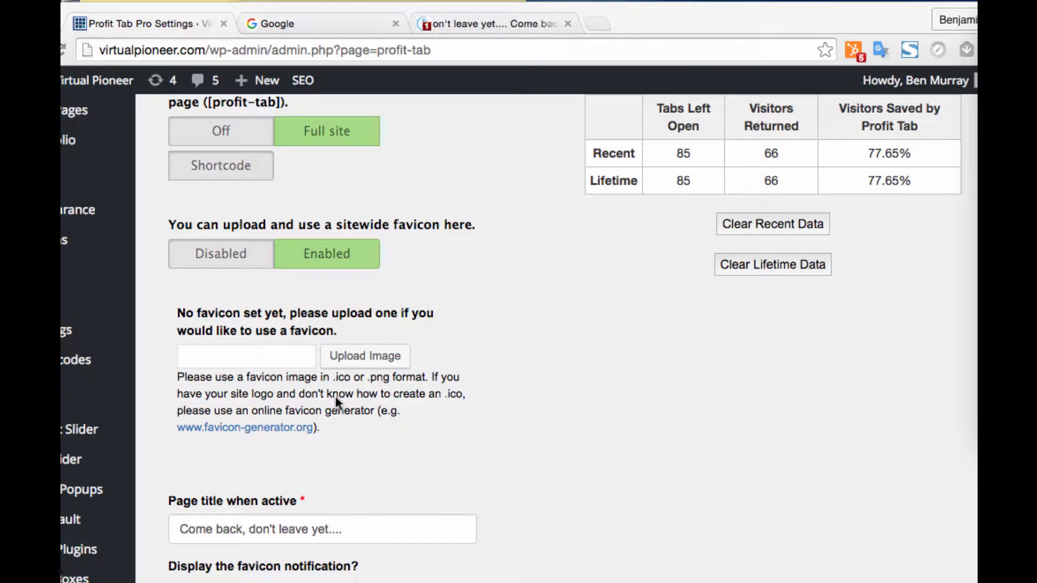
mouse_move(295, 376)
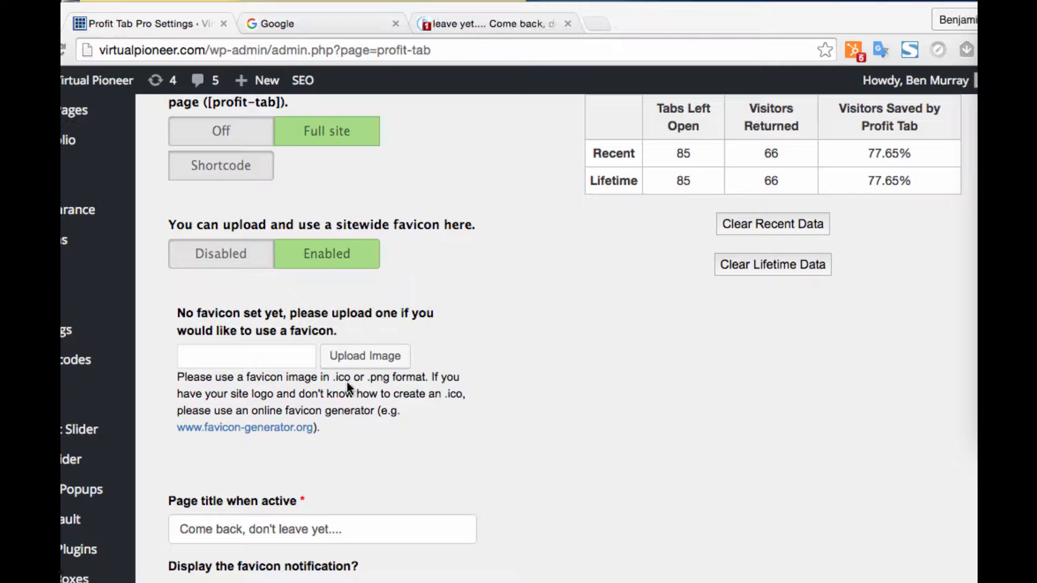
scroll(down, 3)
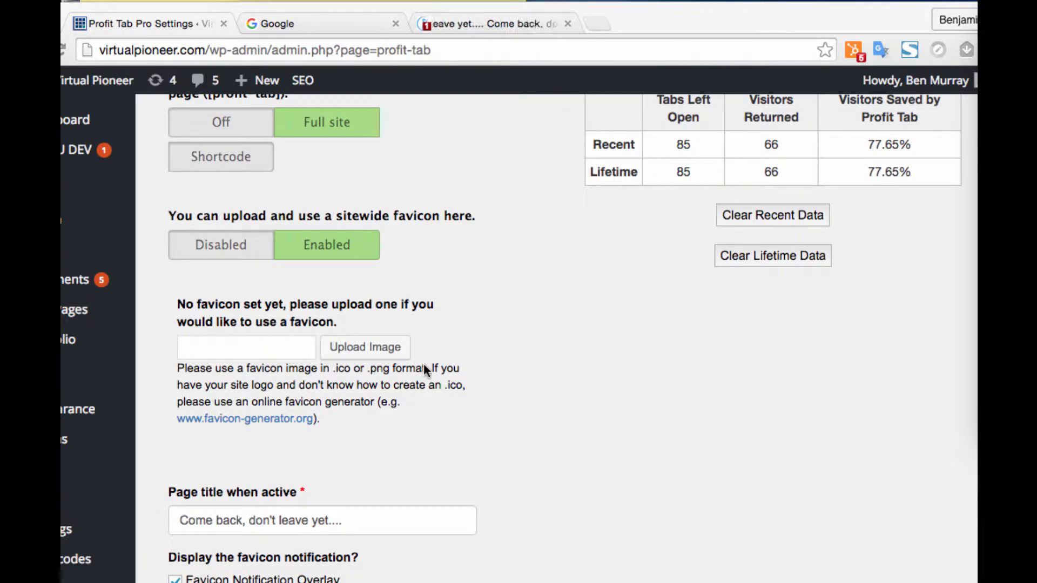
mouse_move(280, 382)
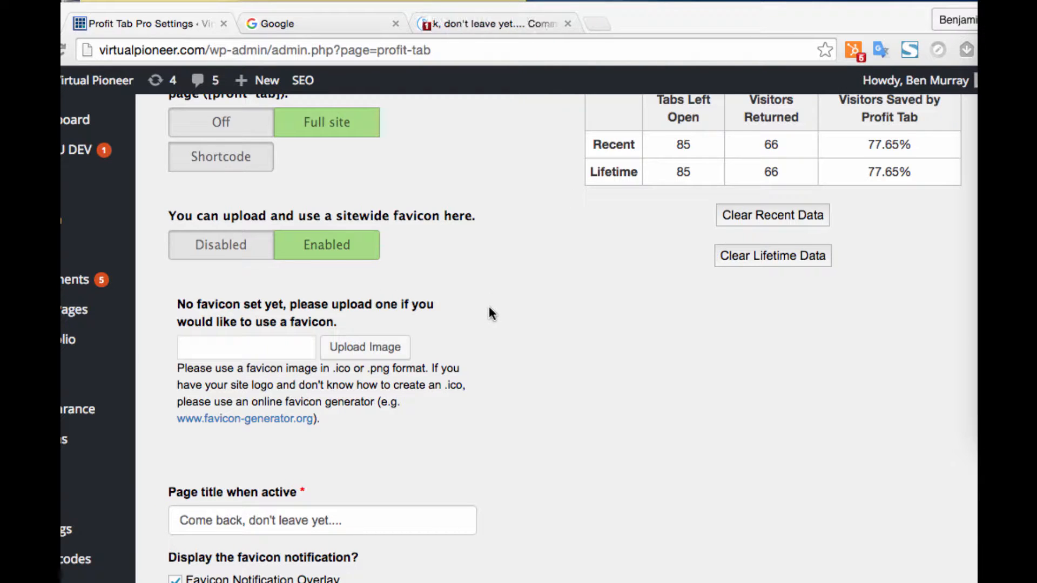
scroll(down, 3)
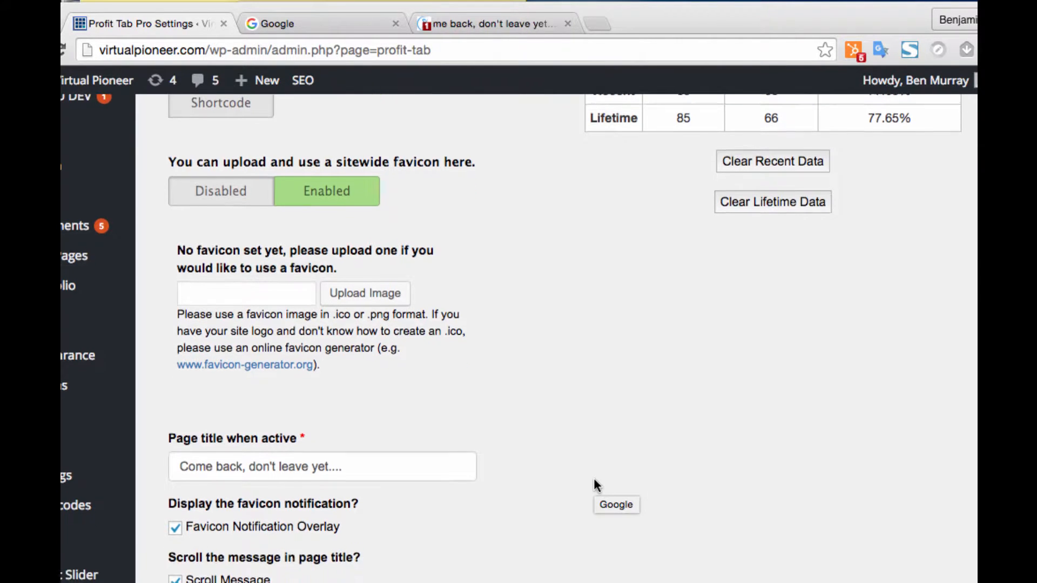
scroll(down, 3)
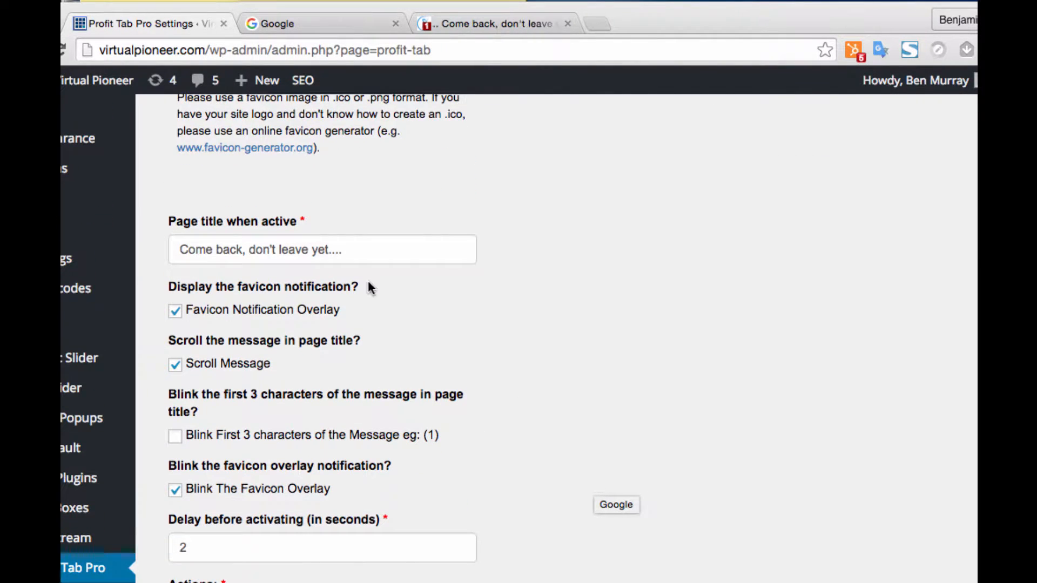
scroll(down, 3)
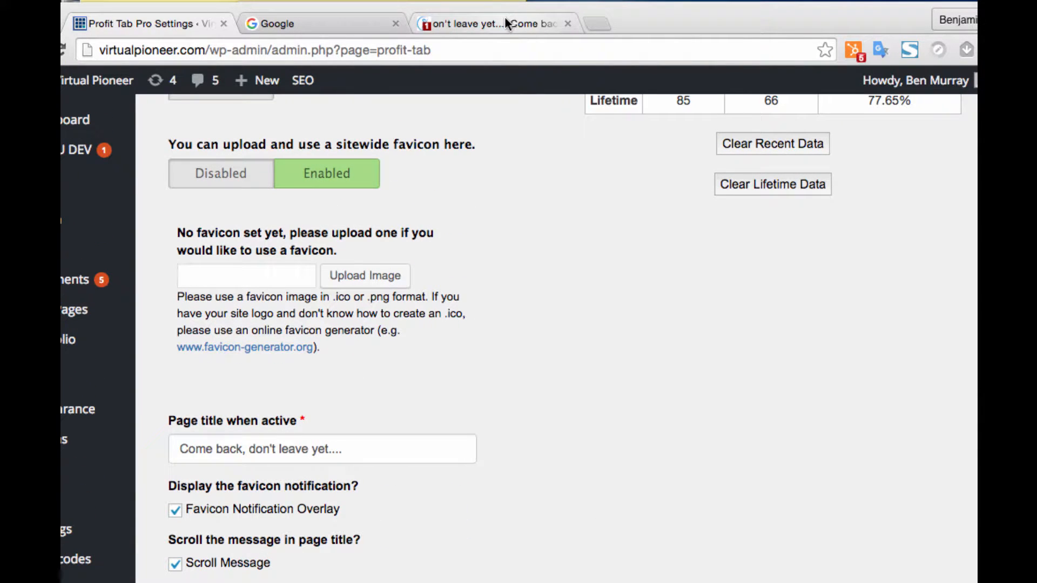
scroll(down, 3)
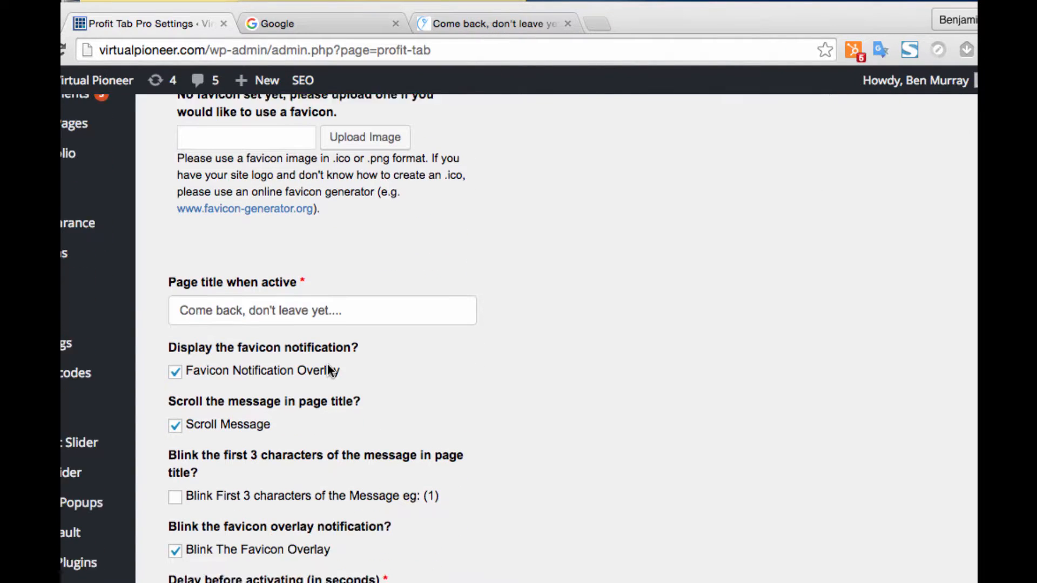
click(322, 310)
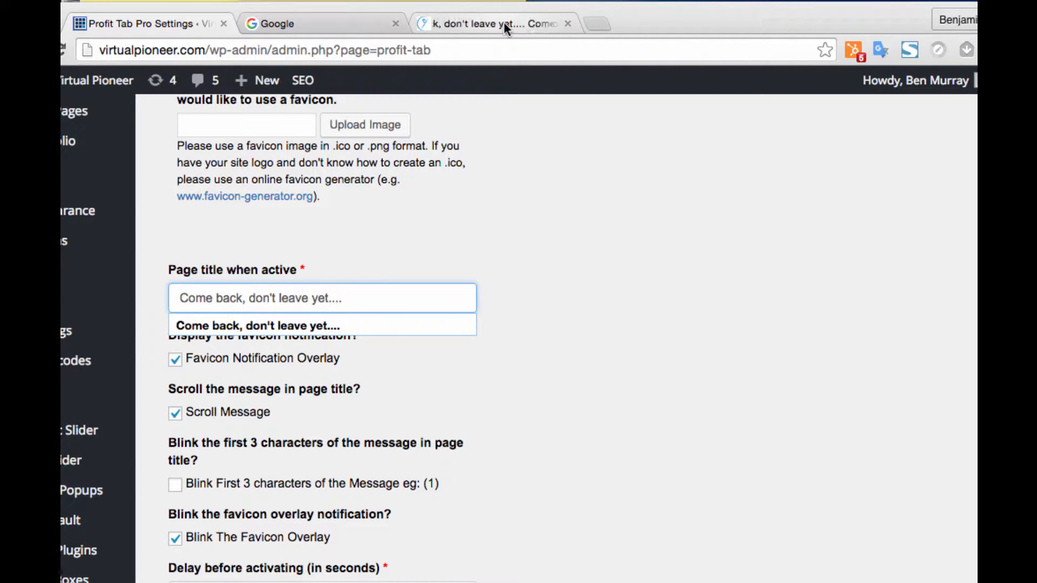
click(253, 298)
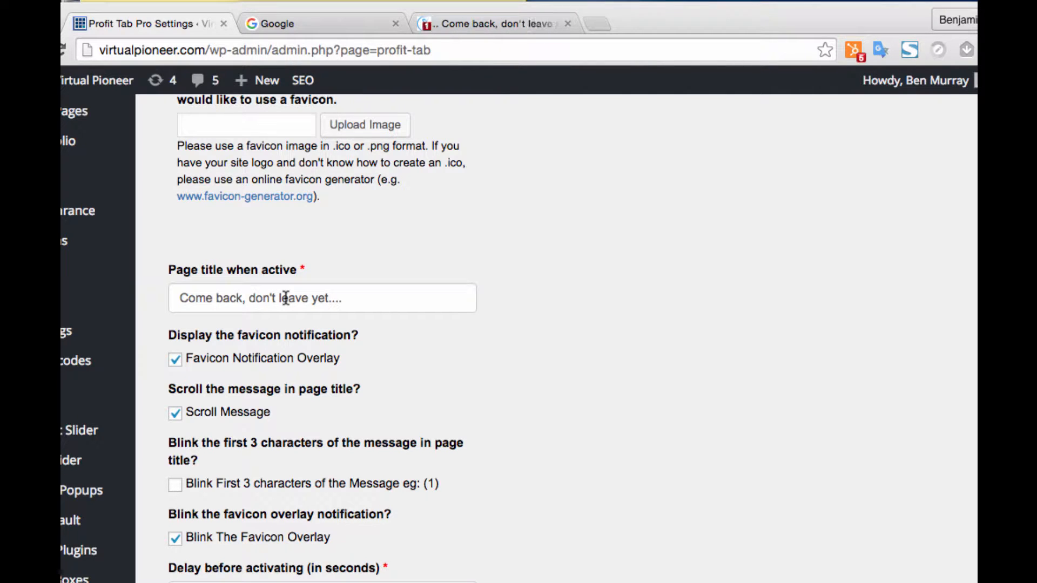
Under Notification Colors, set the text to light pink and the background to muted purple
scroll(down, 3)
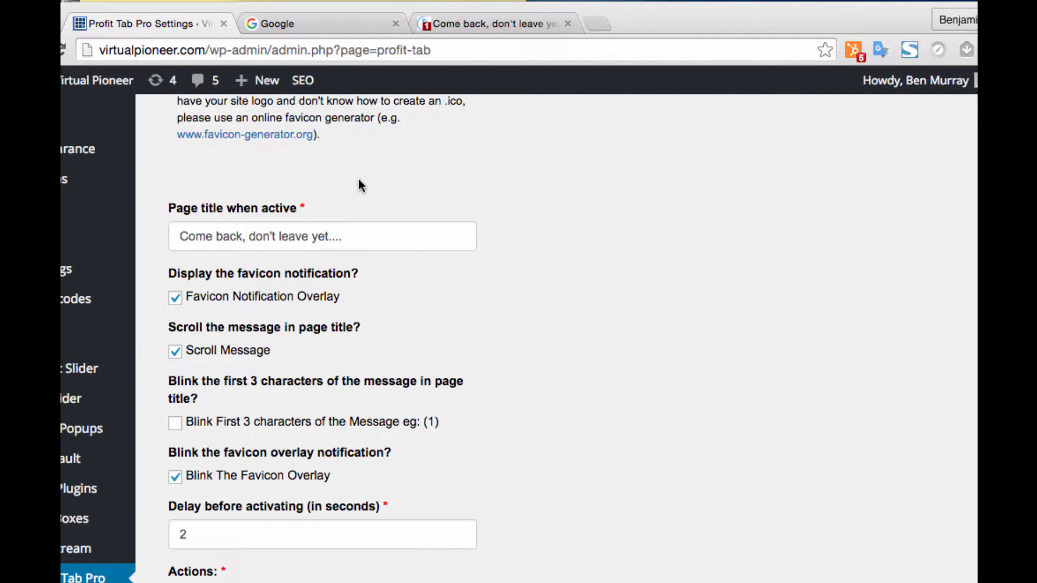
scroll(down, 3)
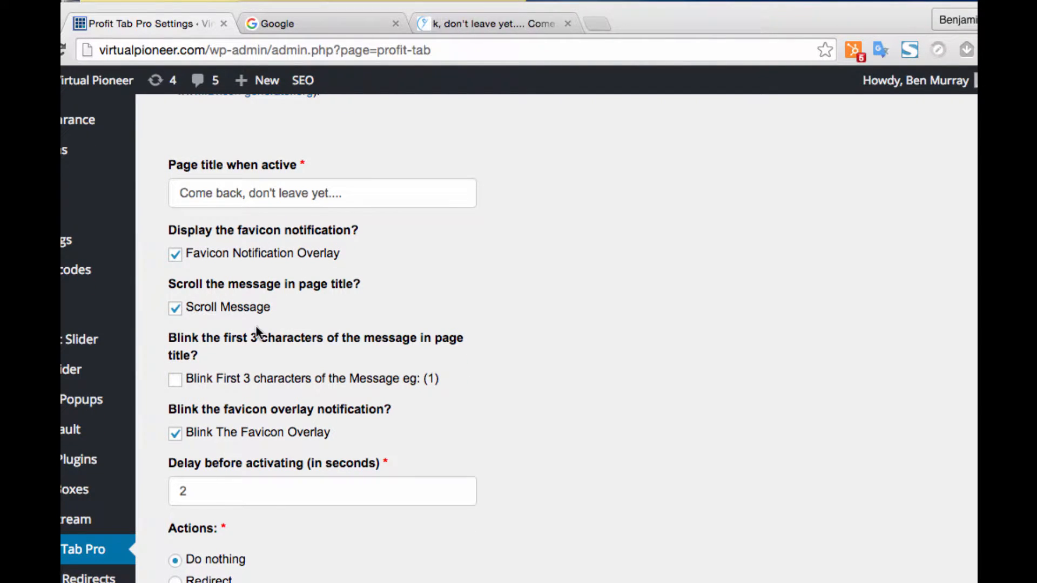
scroll(down, 3)
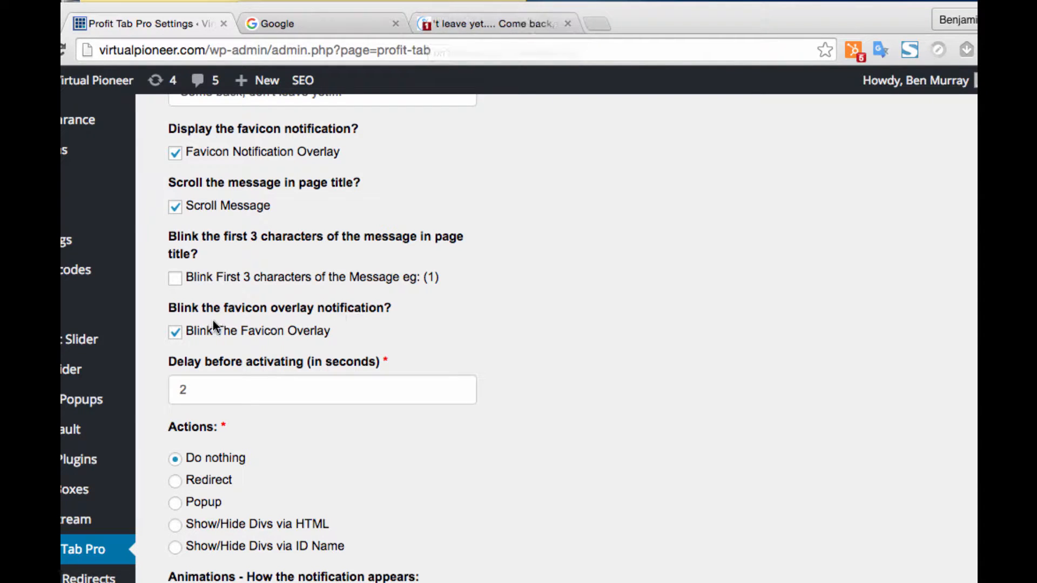
scroll(down, 3)
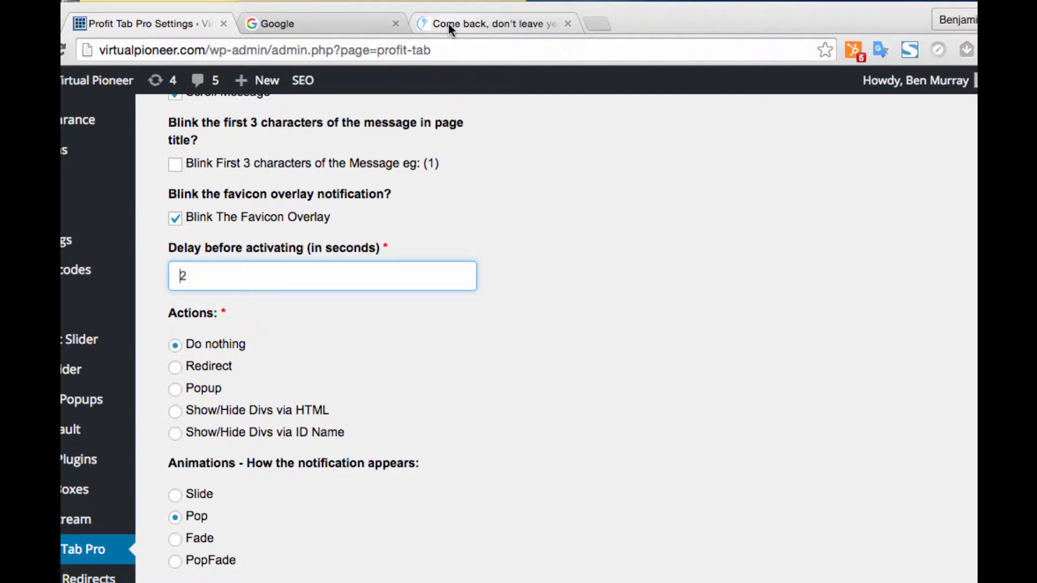
scroll(down, 3)
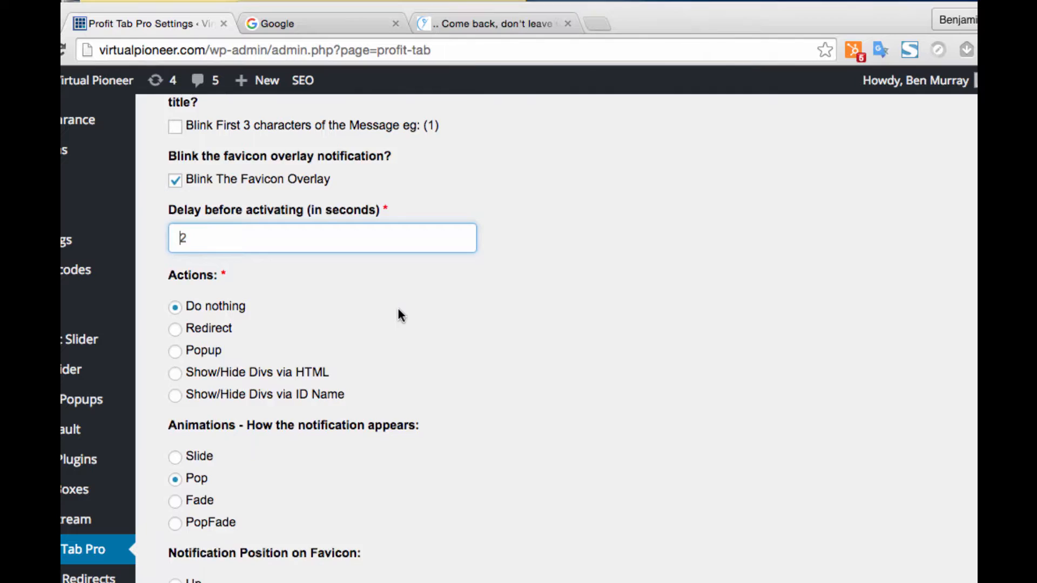
scroll(down, 3)
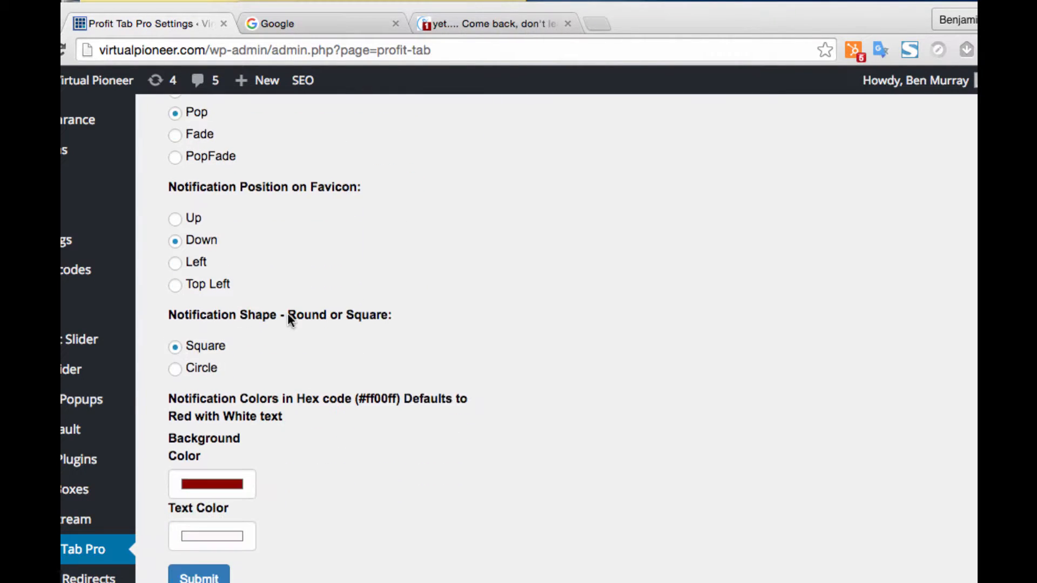
scroll(down, 3)
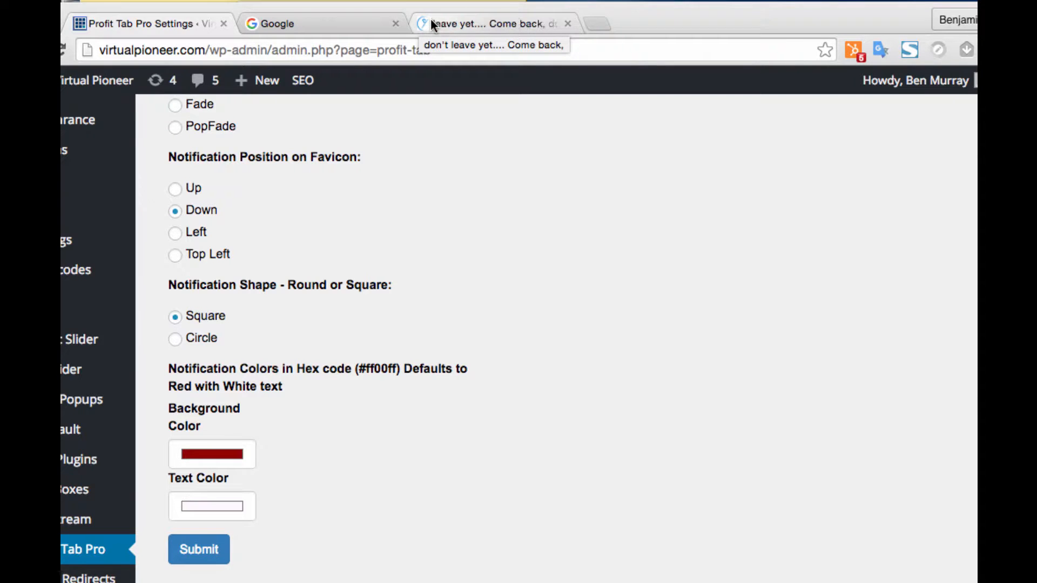
mouse_move(197, 451)
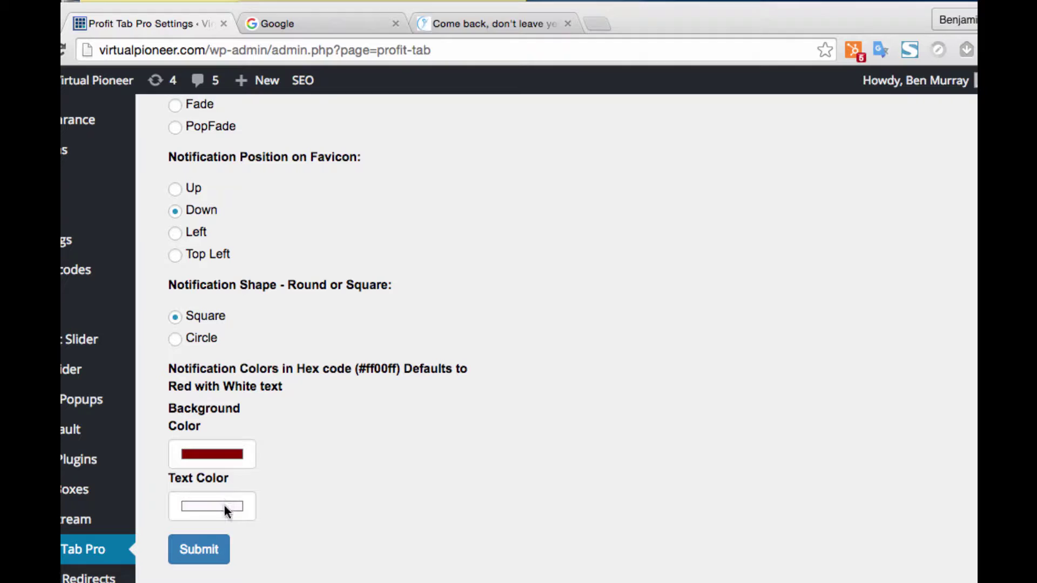
click(211, 506)
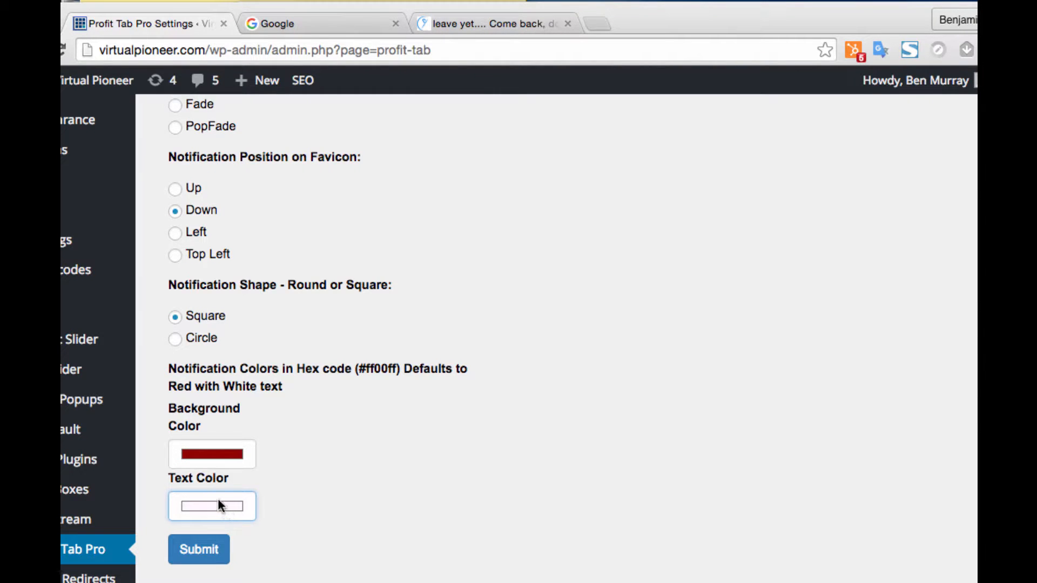
click(211, 506)
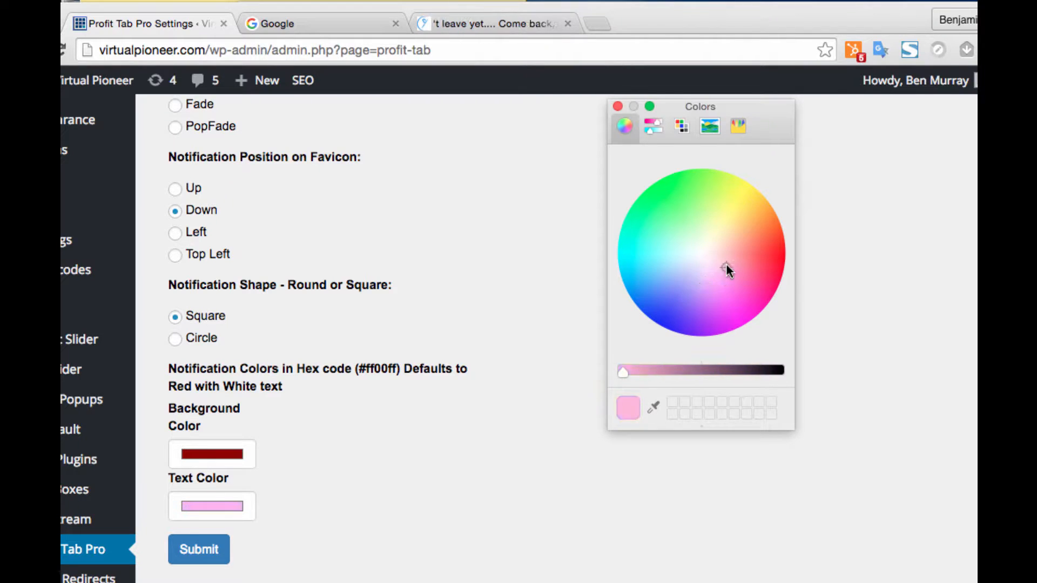
click(708, 256)
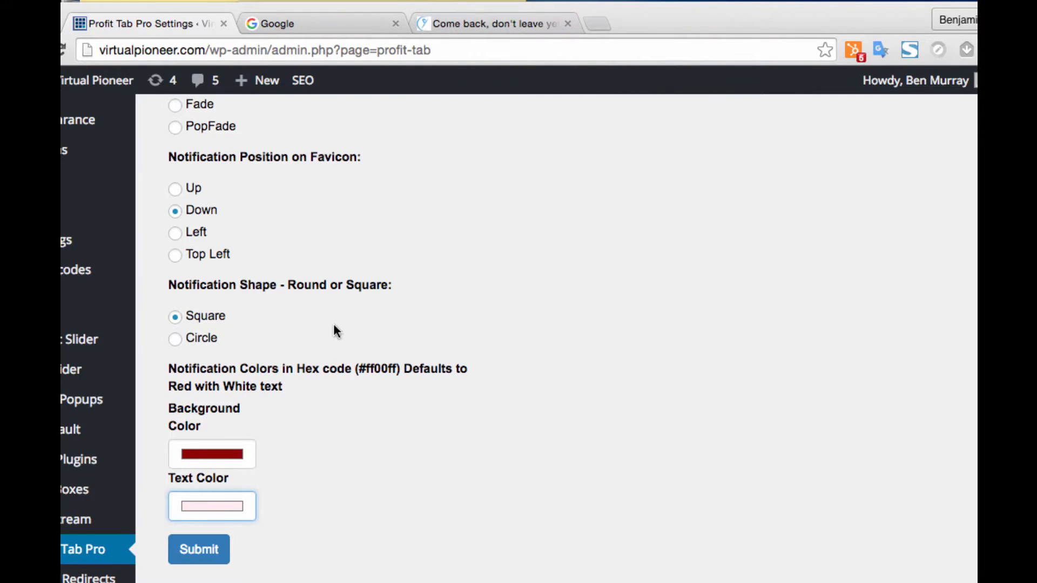
click(211, 506)
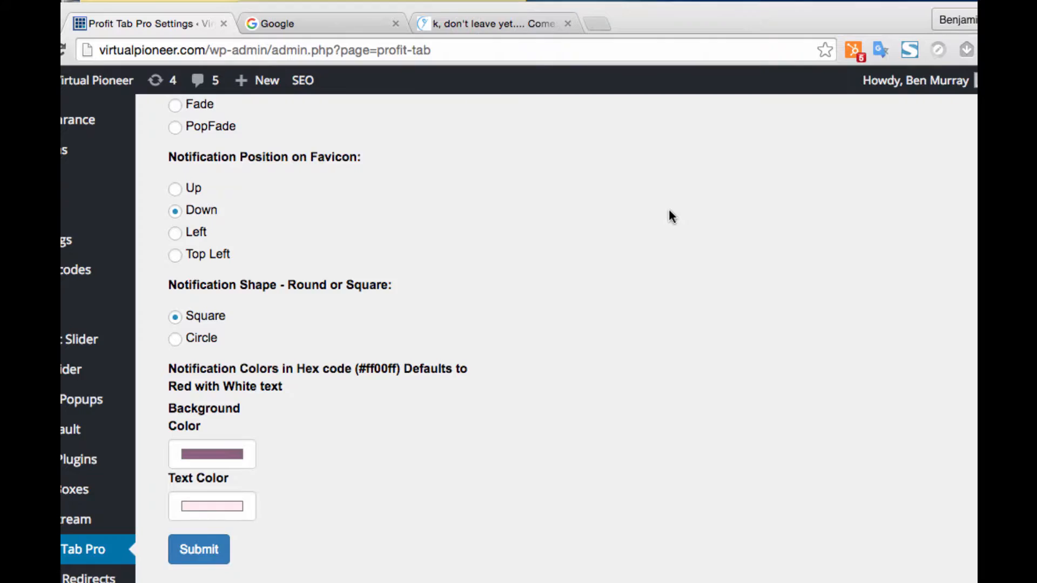
click(199, 550)
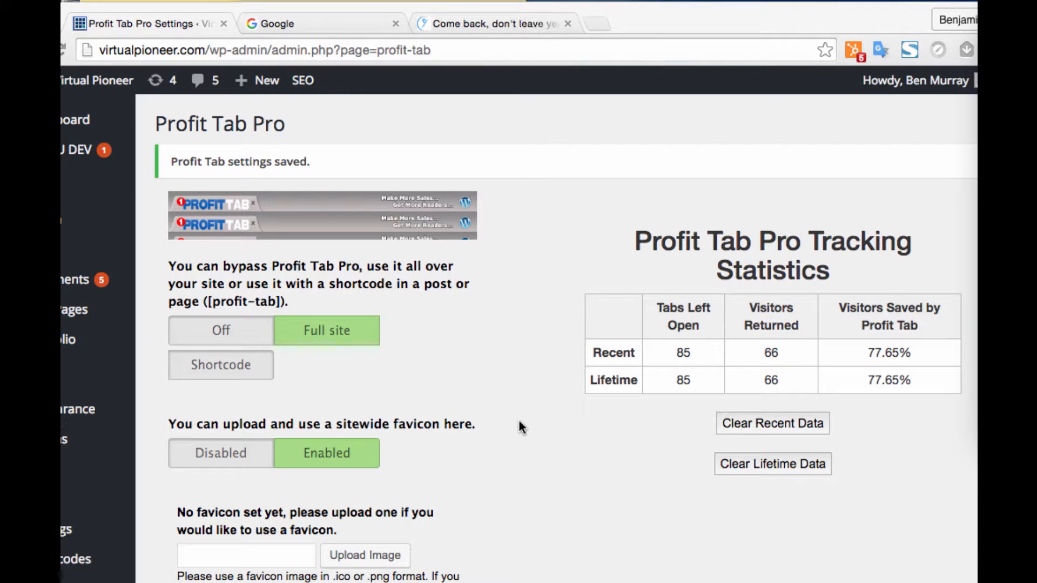
scroll(down, 3)
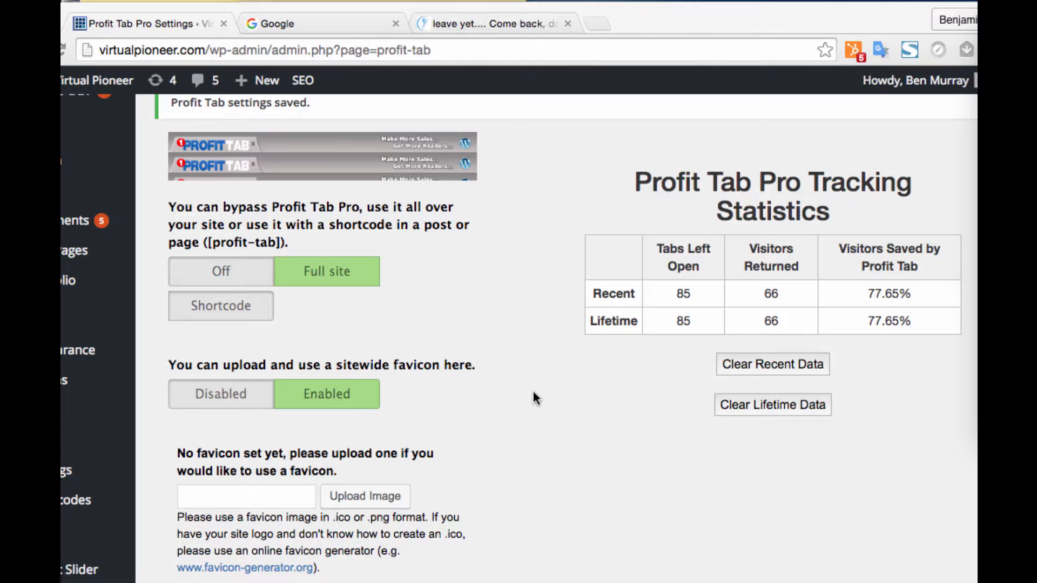
scroll(down, 3)
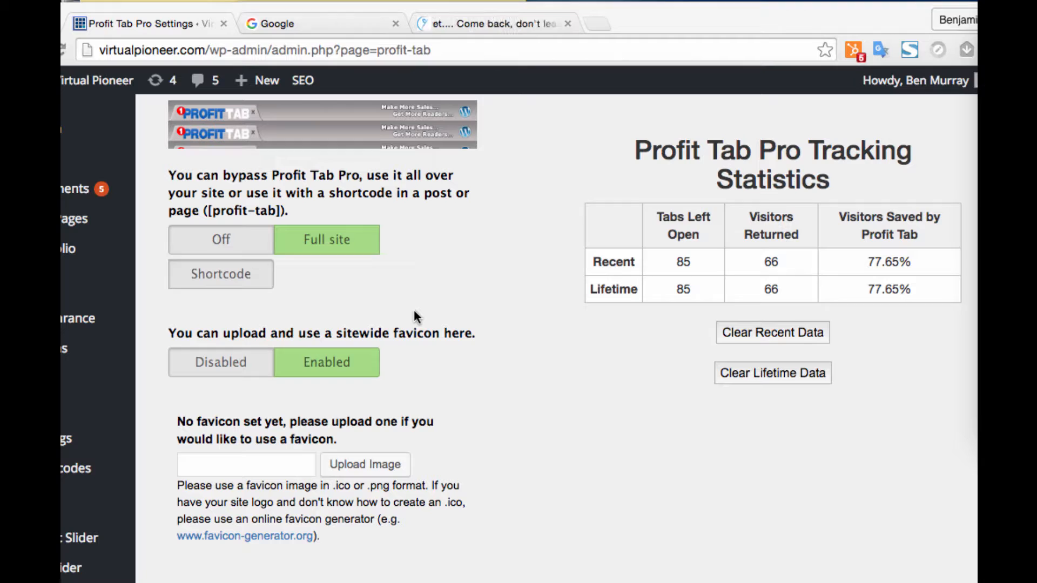
mouse_move(550, 385)
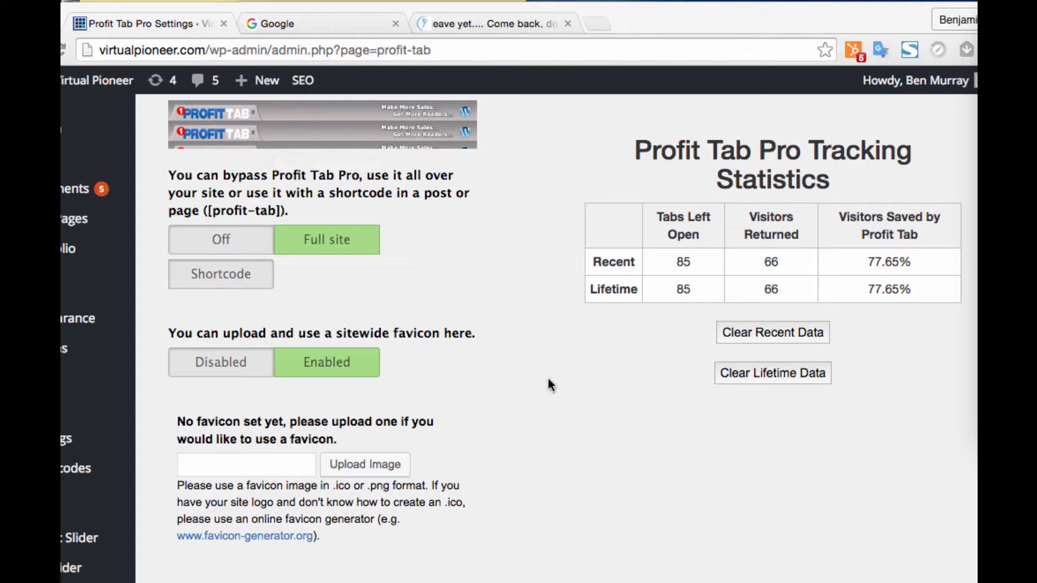
mouse_move(523, 540)
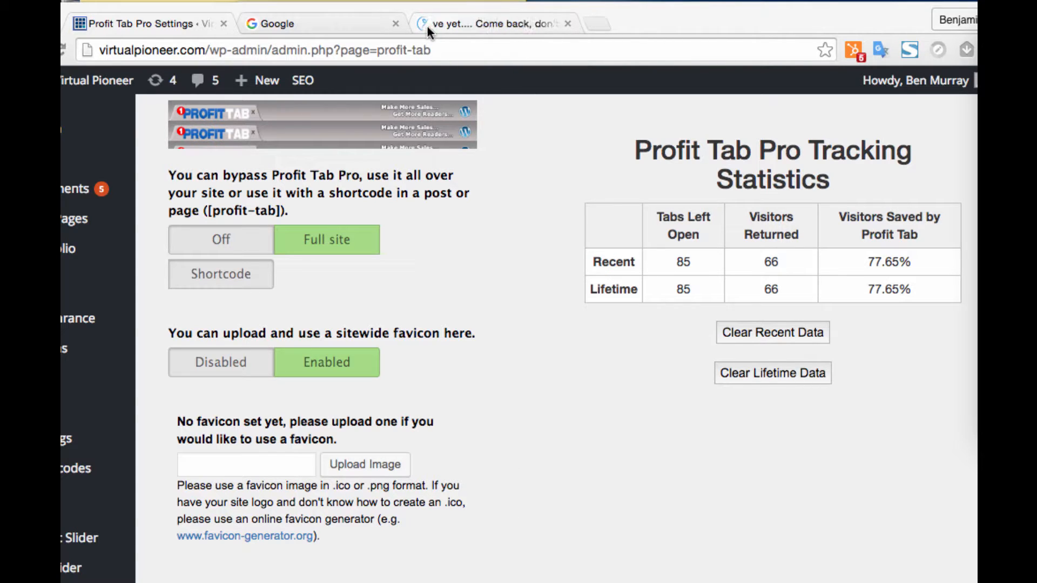
mouse_move(517, 306)
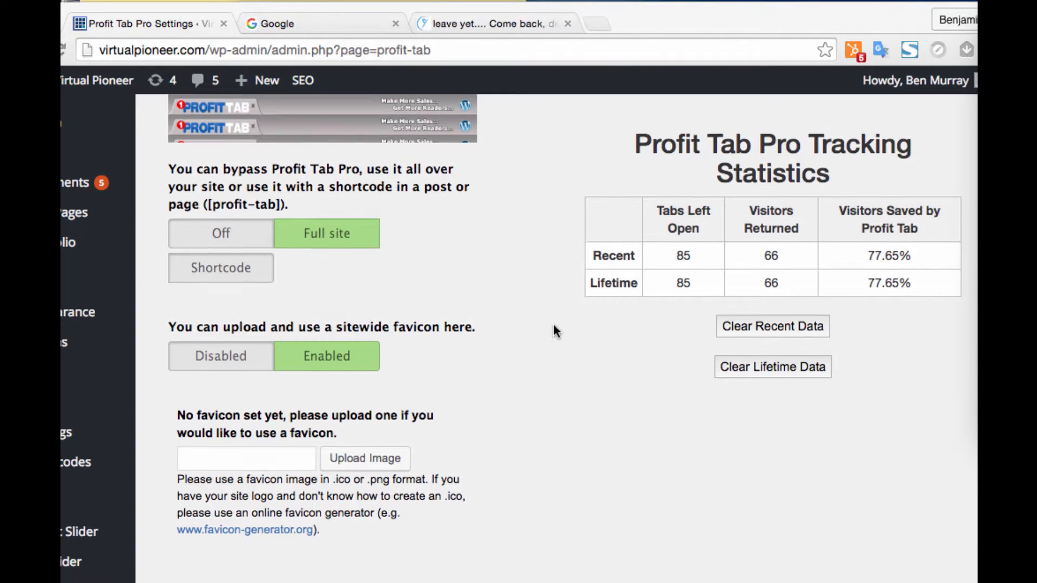
scroll(down, 3)
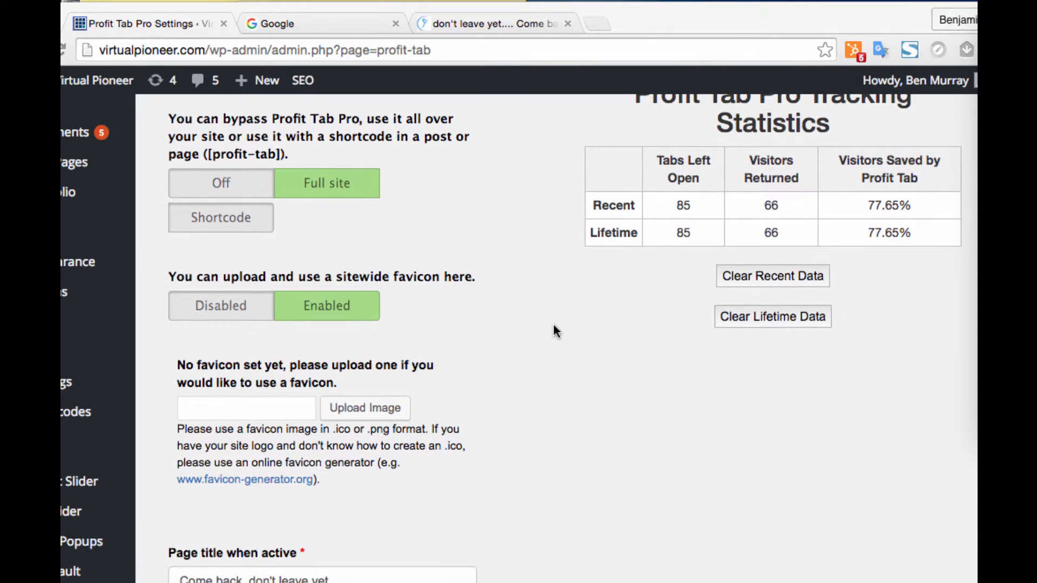
scroll(down, 3)
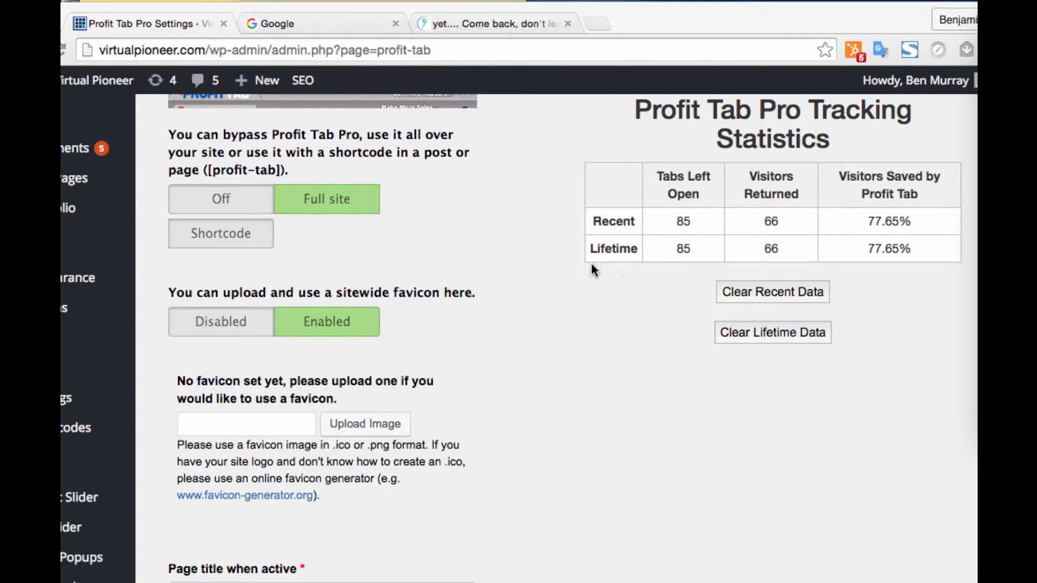
mouse_move(579, 238)
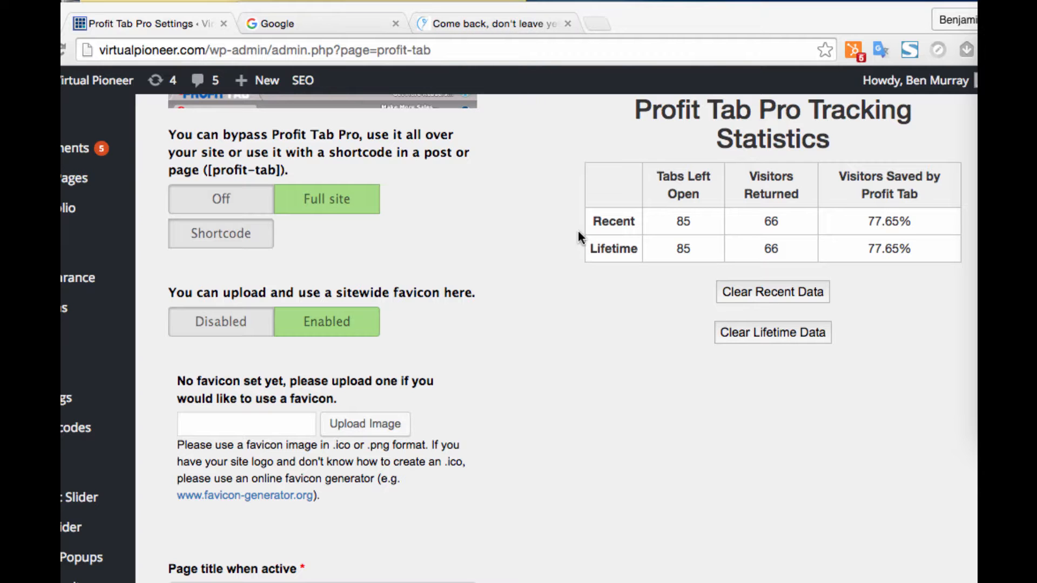
scroll(down, 3)
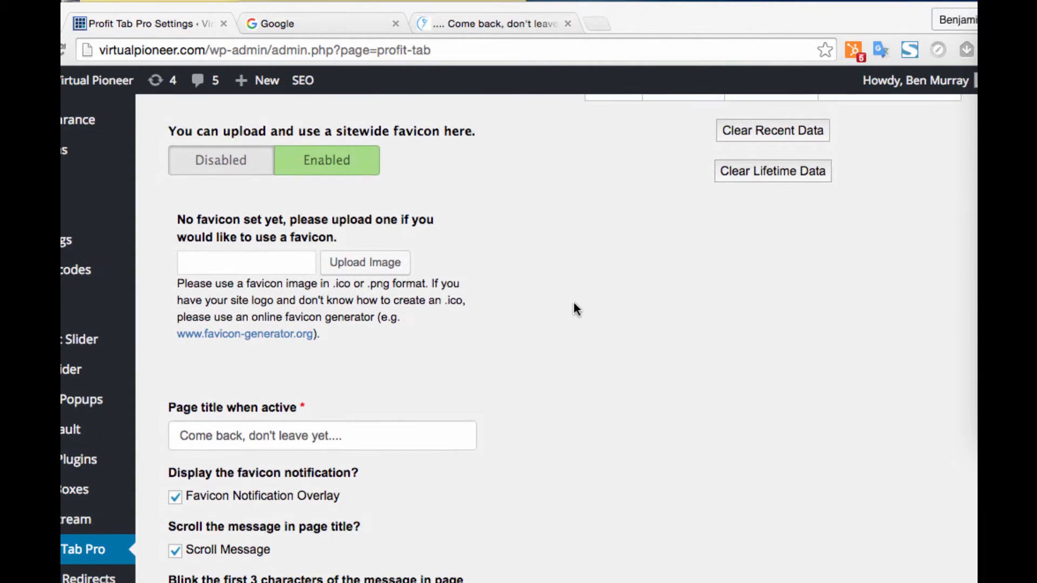
scroll(down, 3)
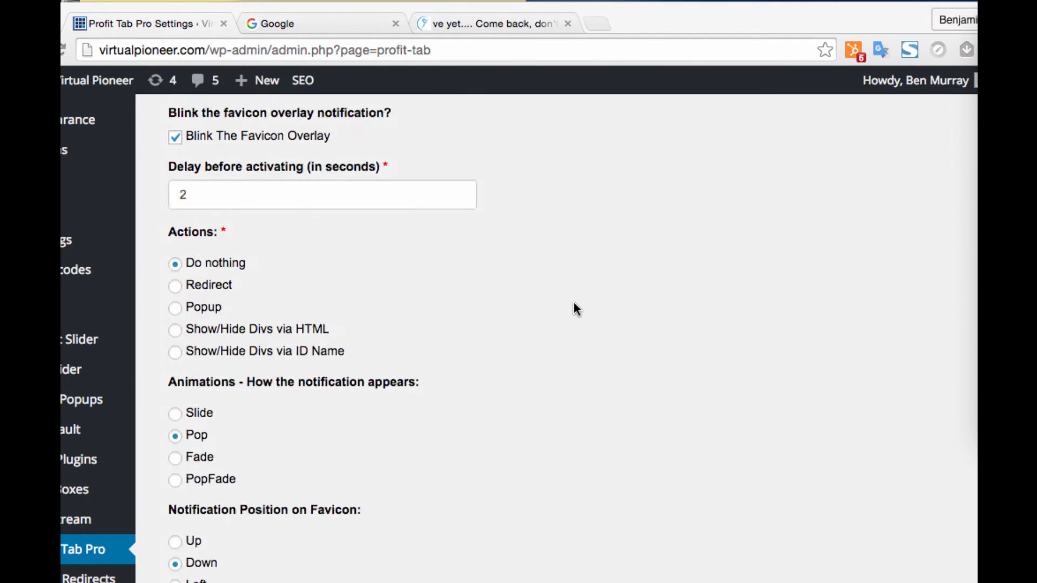
scroll(down, 3)
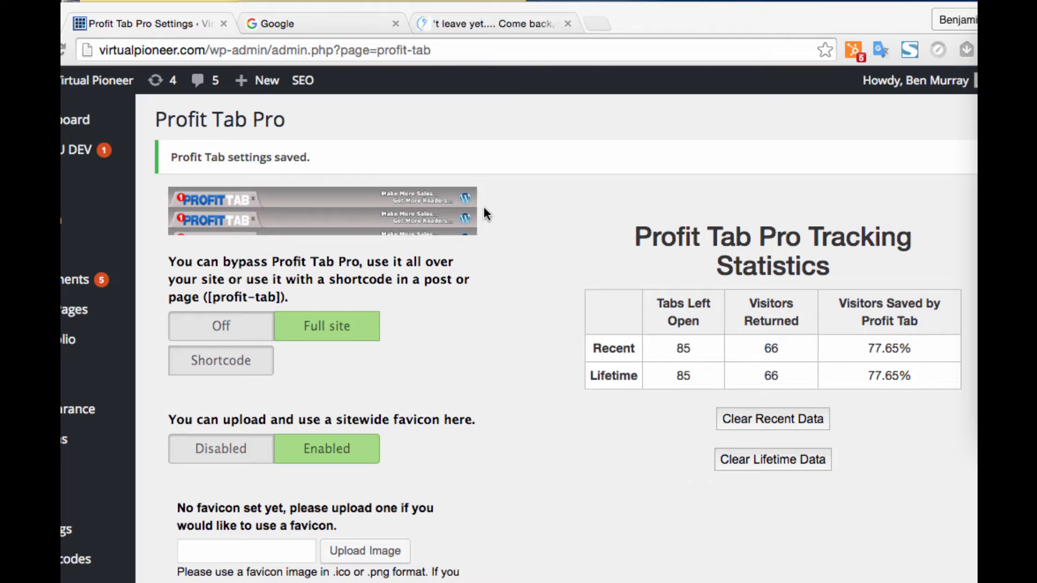
mouse_move(490, 340)
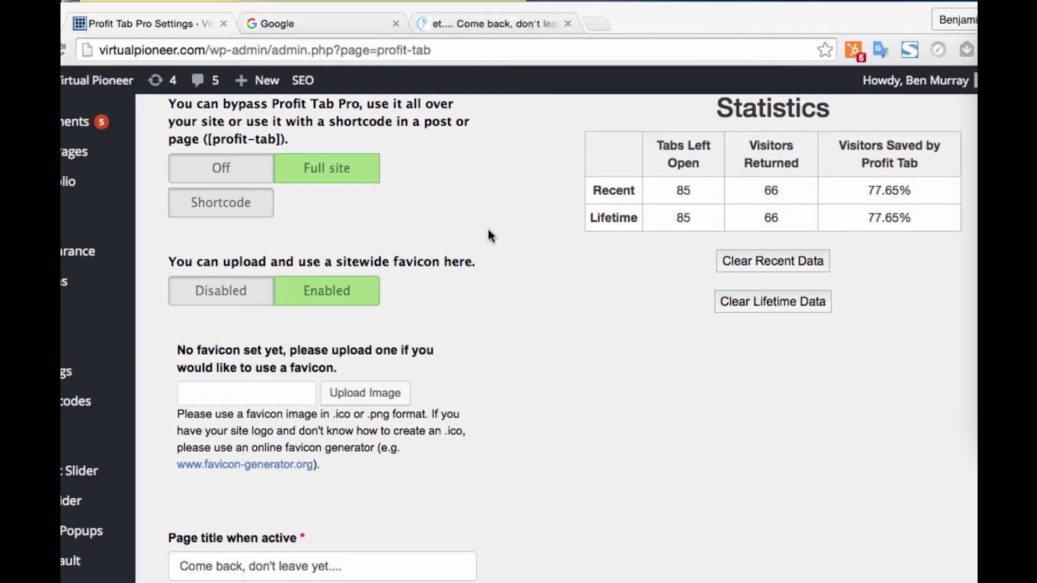
scroll(down, 3)
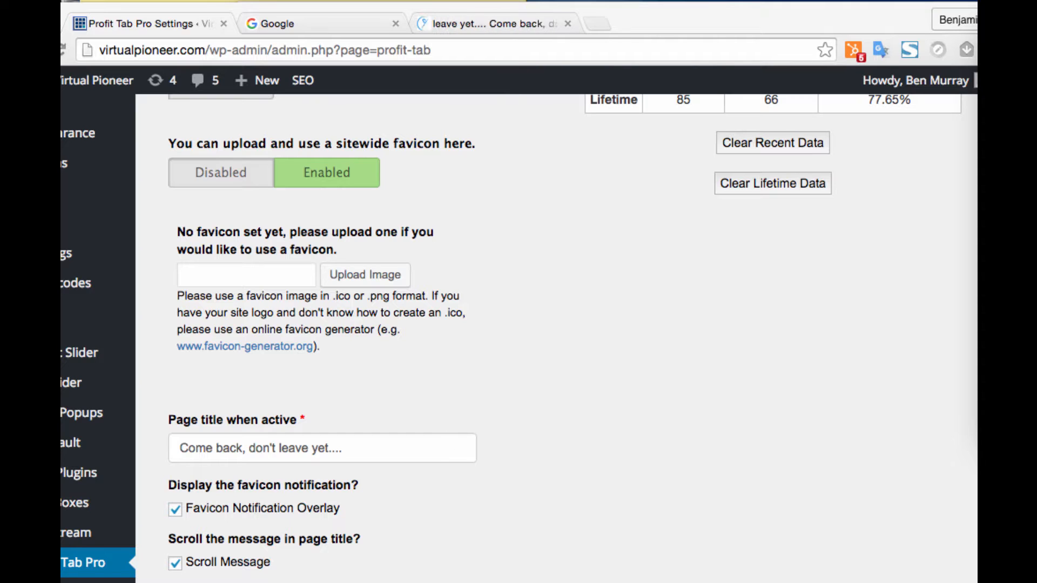
scroll(up, 3)
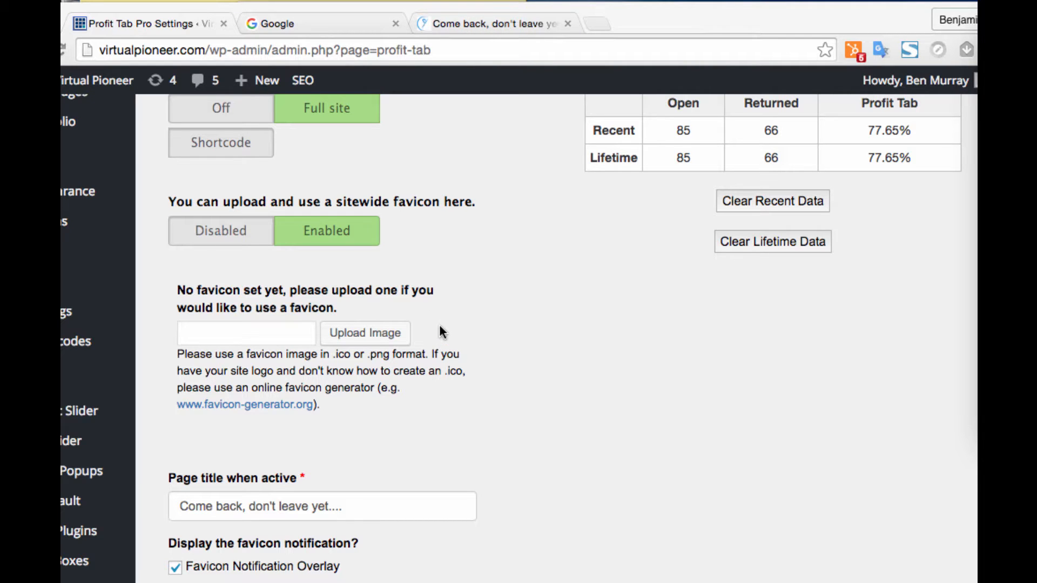
scroll(down, 3)
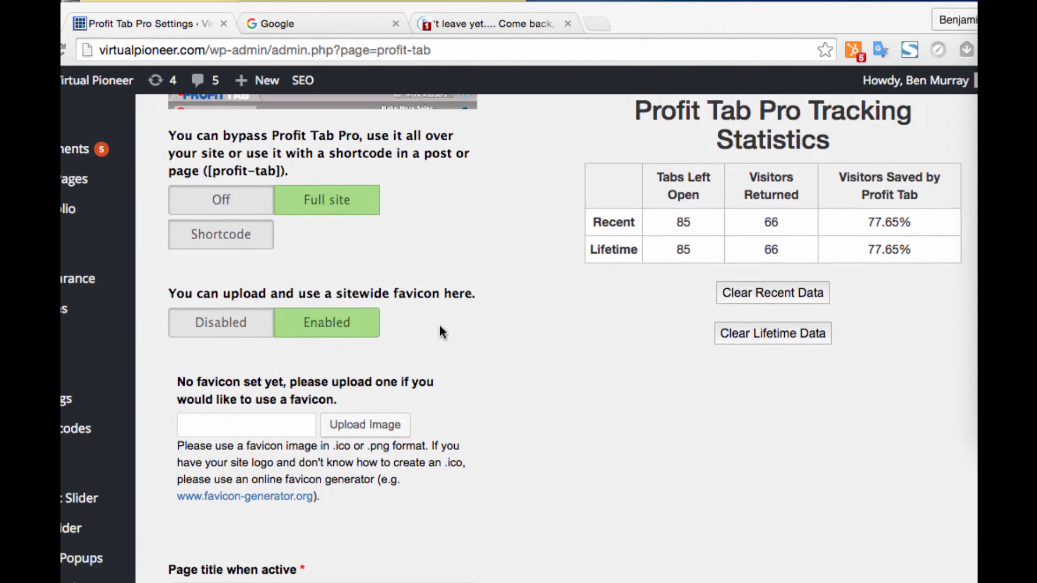
scroll(down, 3)
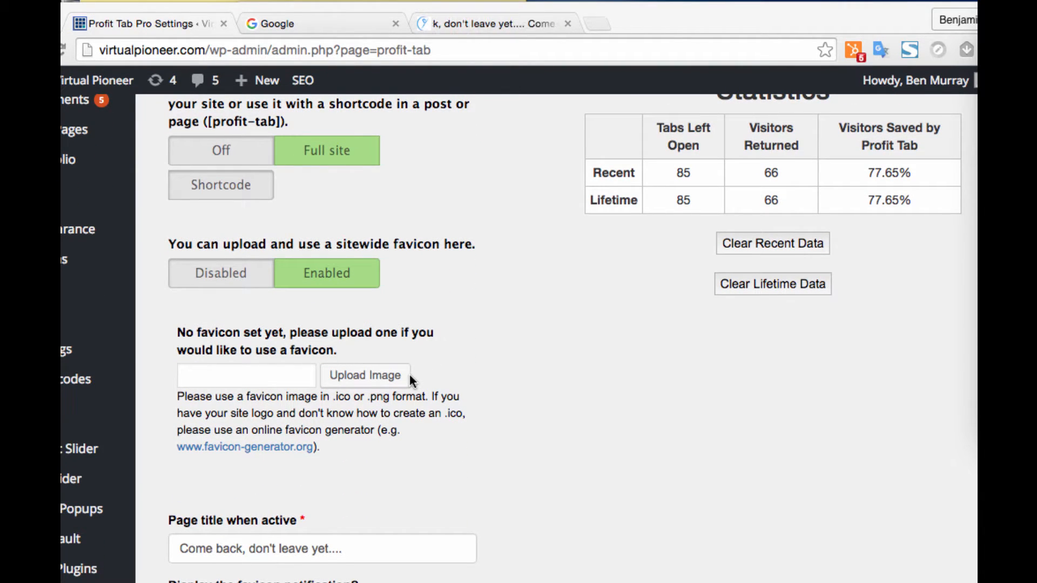
scroll(down, 3)
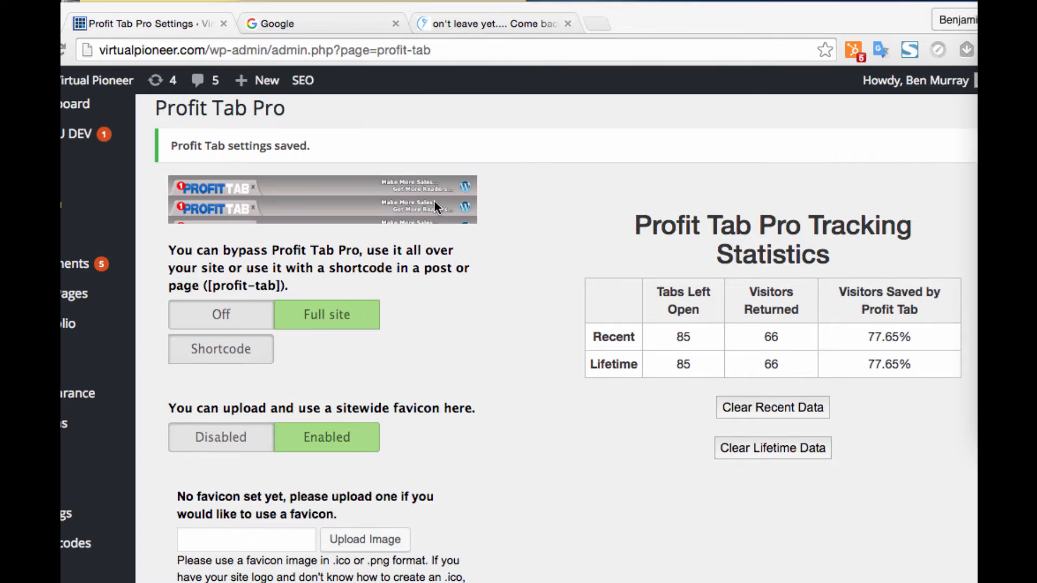
scroll(down, 3)
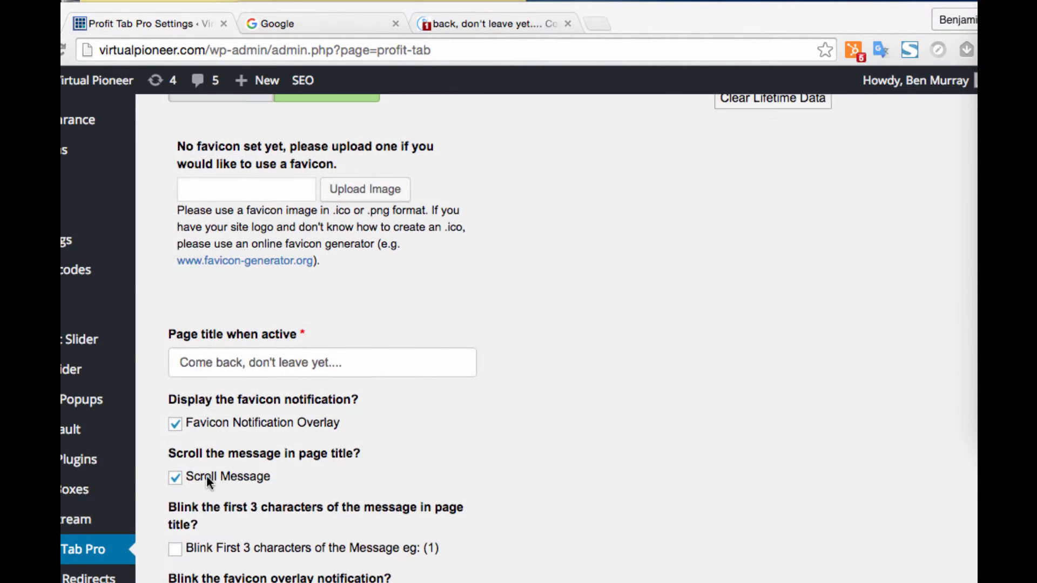
scroll(down, 3)
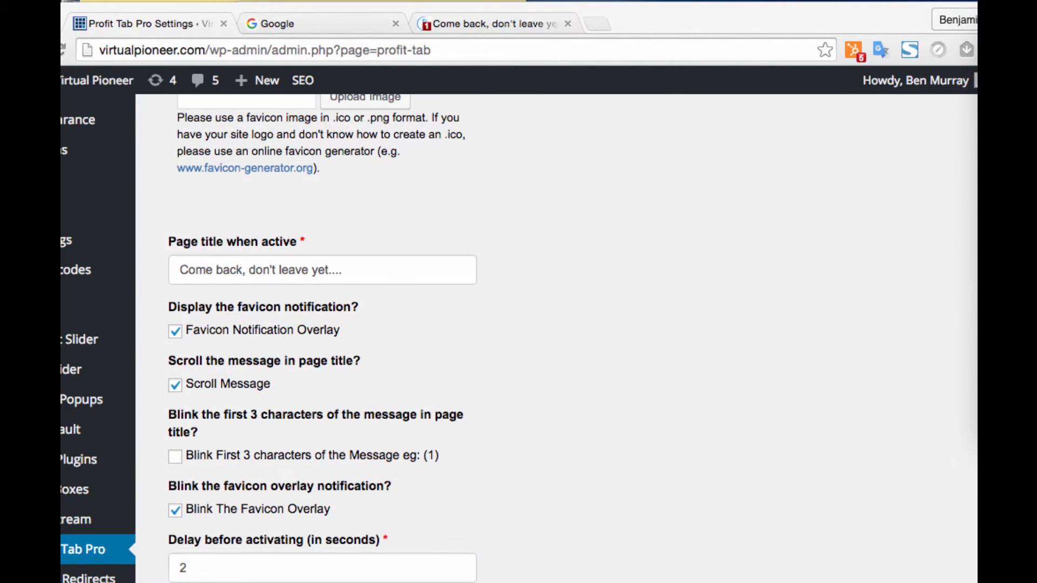
scroll(down, 3)
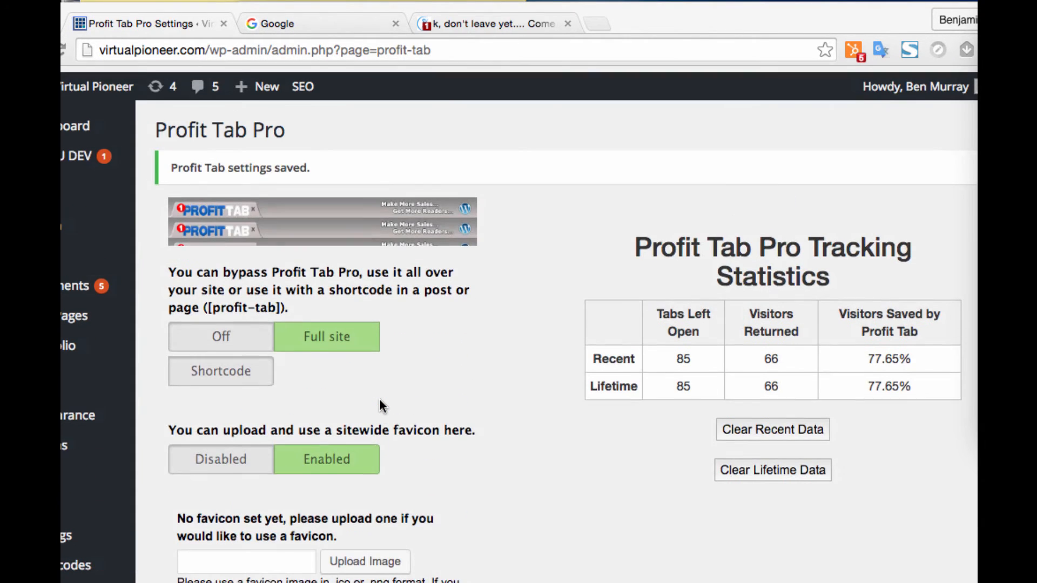
scroll(down, 3)
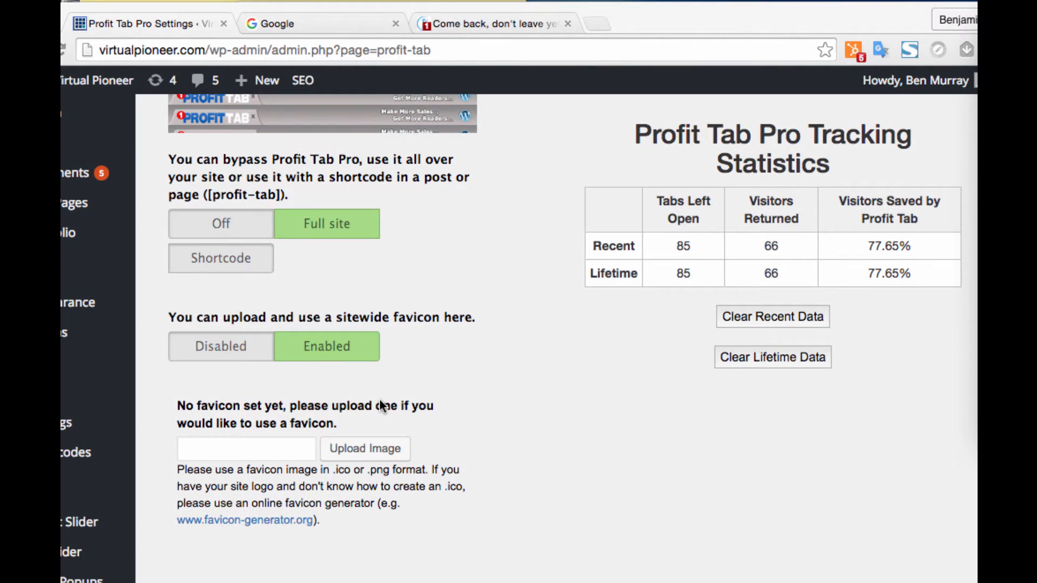
scroll(down, 3)
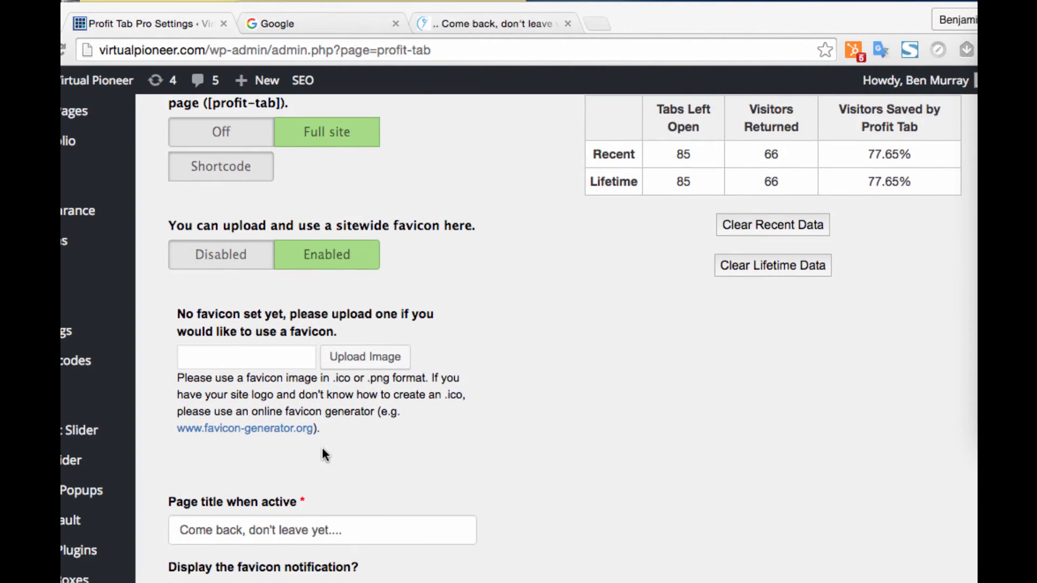
scroll(down, 3)
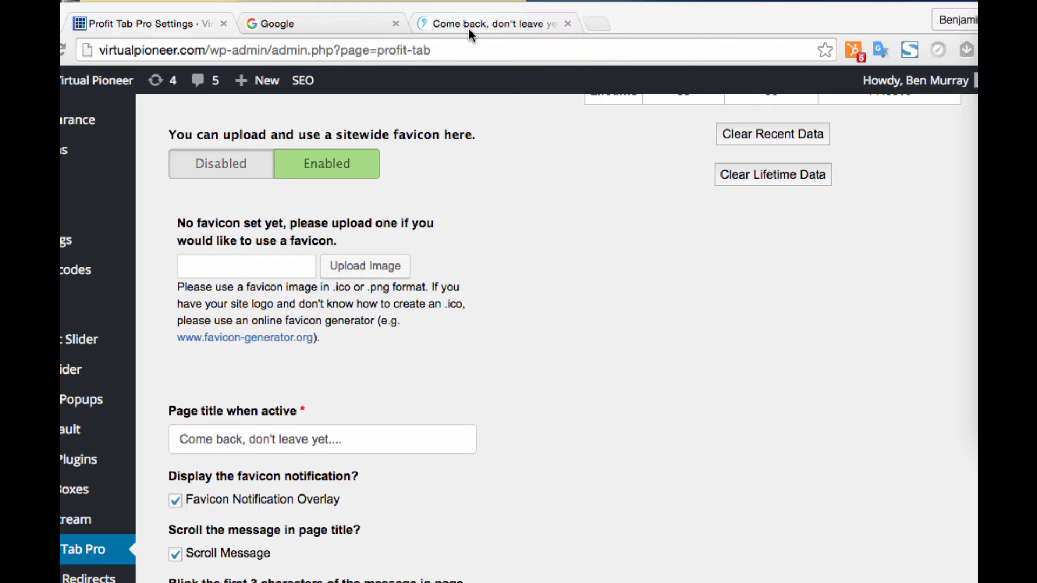
scroll(down, 3)
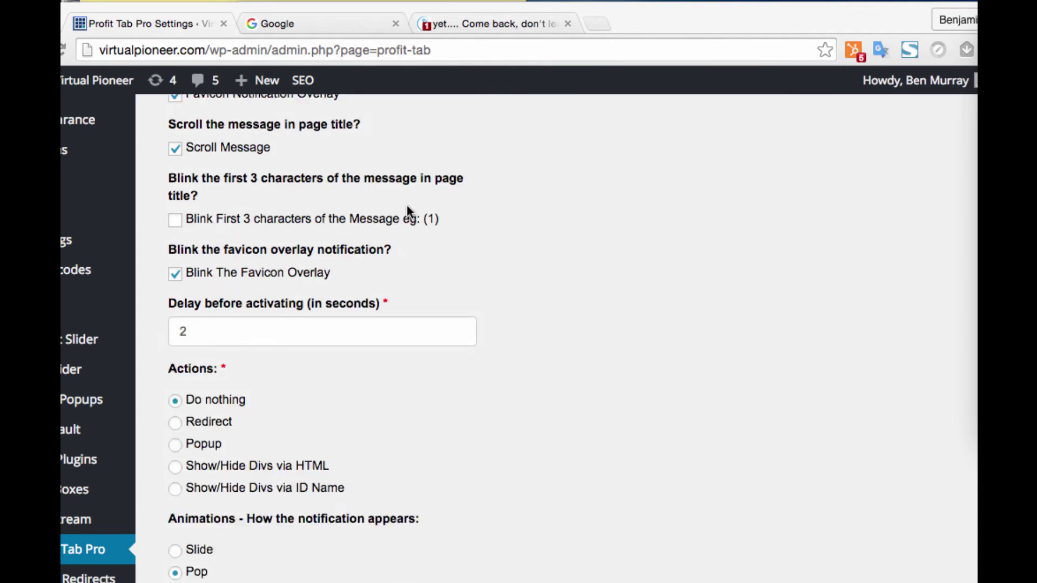
scroll(down, 3)
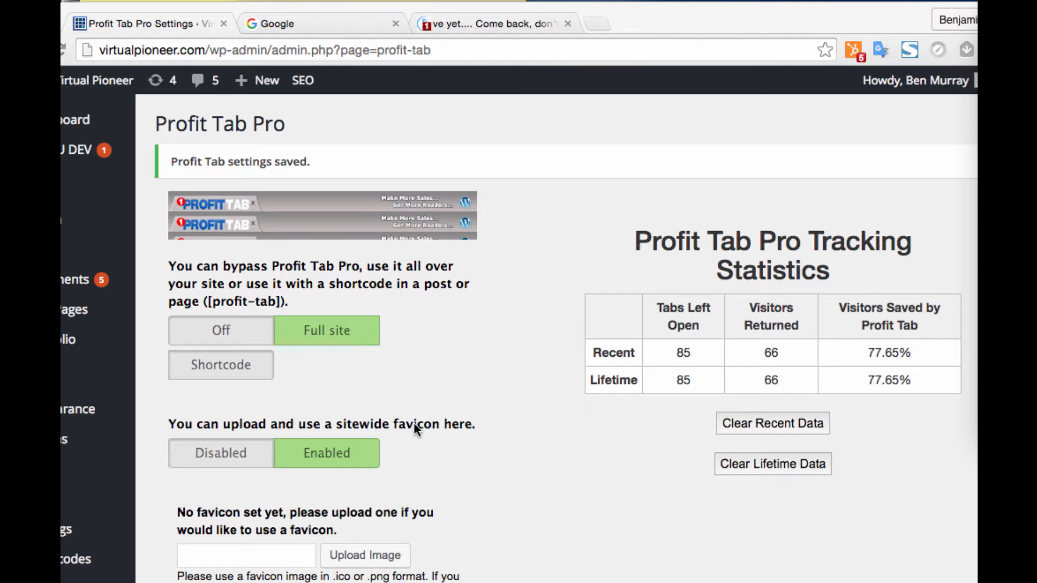
mouse_move(486, 531)
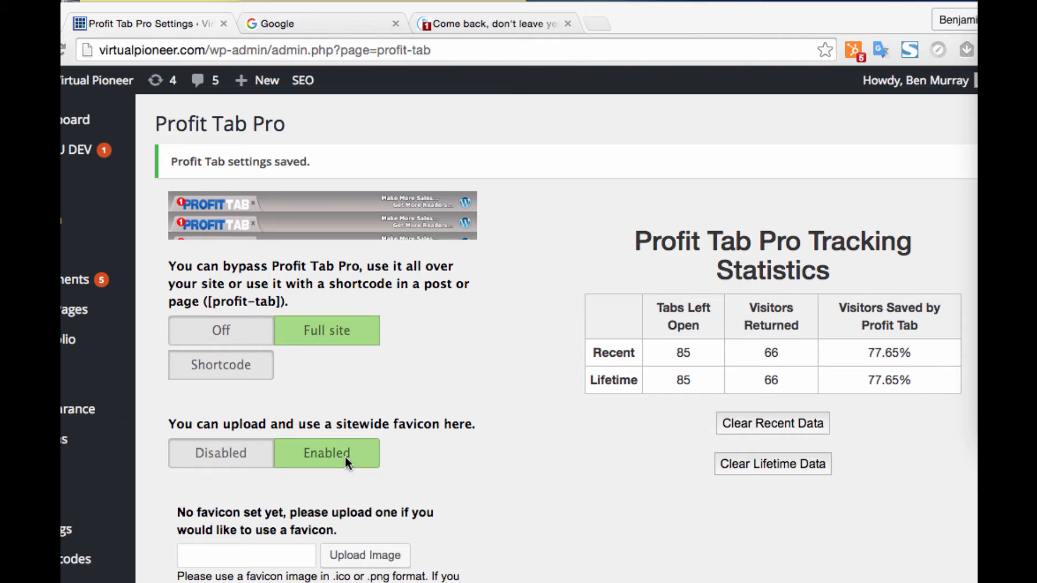
mouse_move(479, 460)
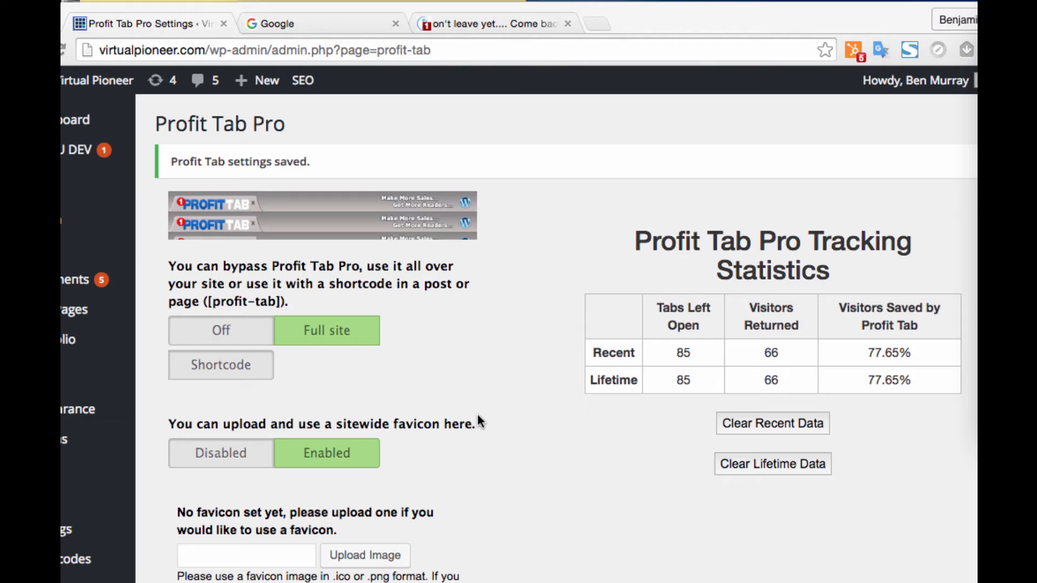
mouse_move(436, 435)
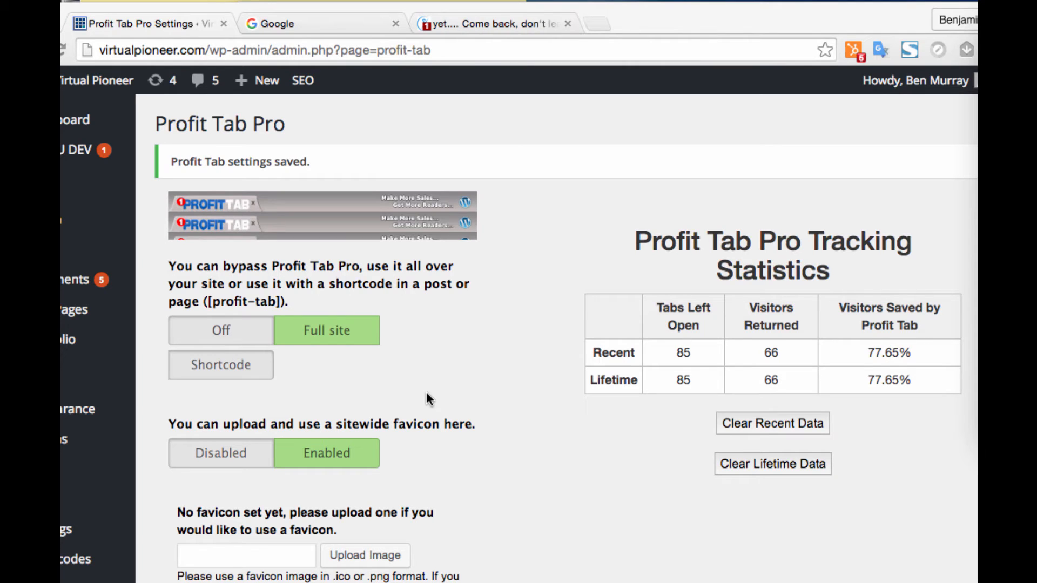
mouse_move(460, 312)
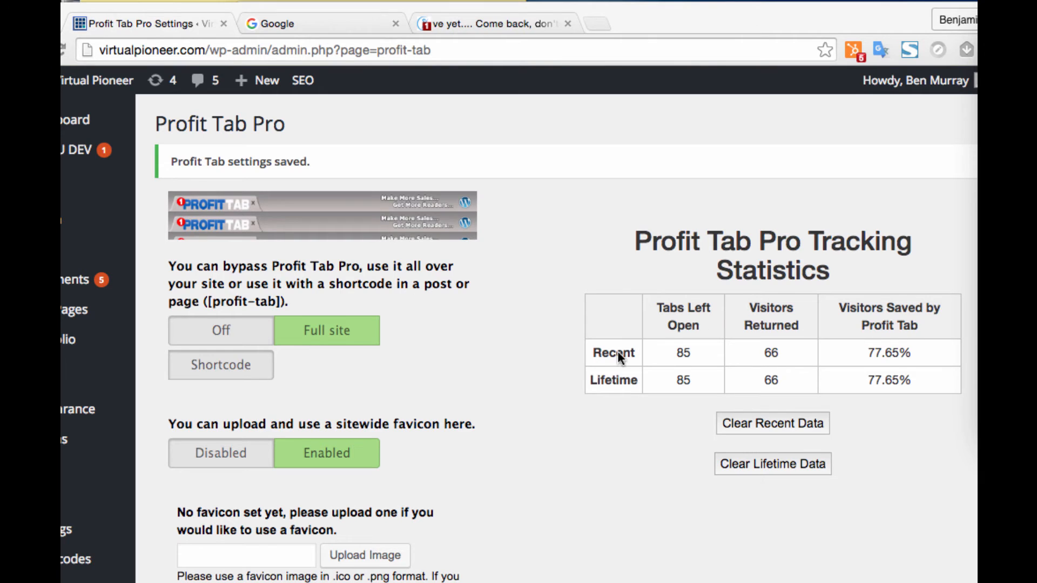
scroll(down, 3)
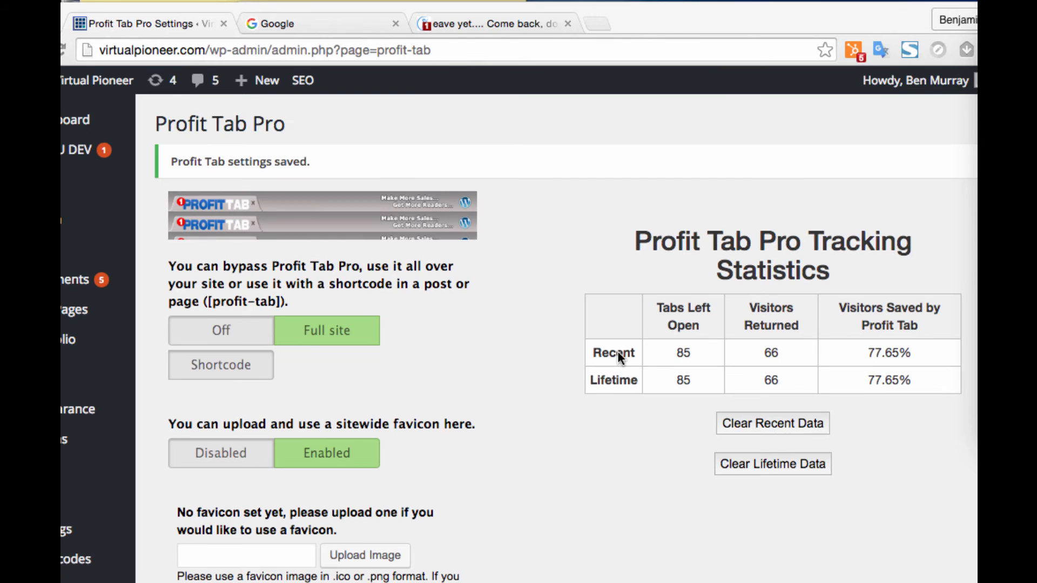
scroll(down, 3)
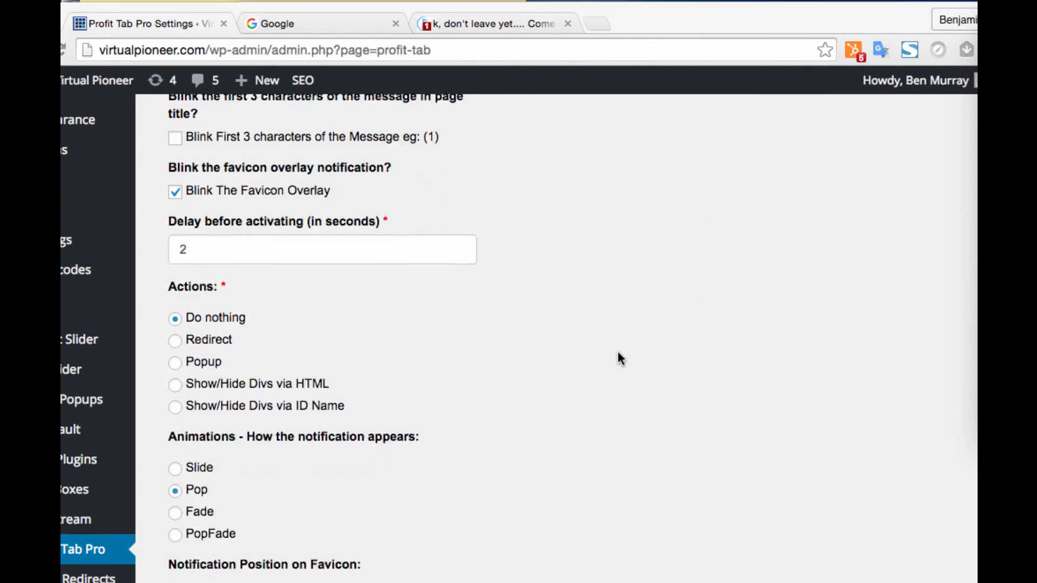
scroll(down, 3)
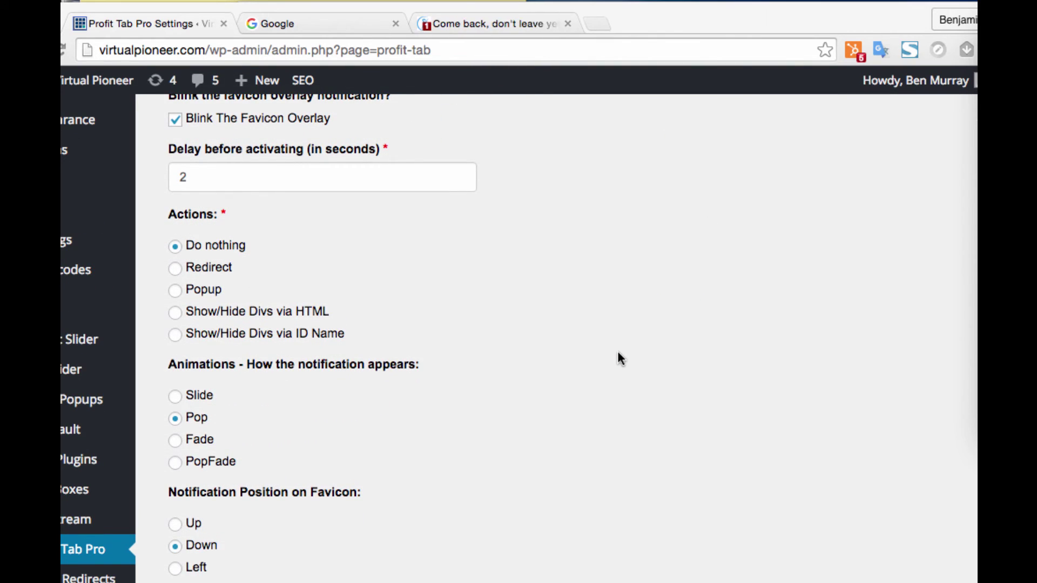